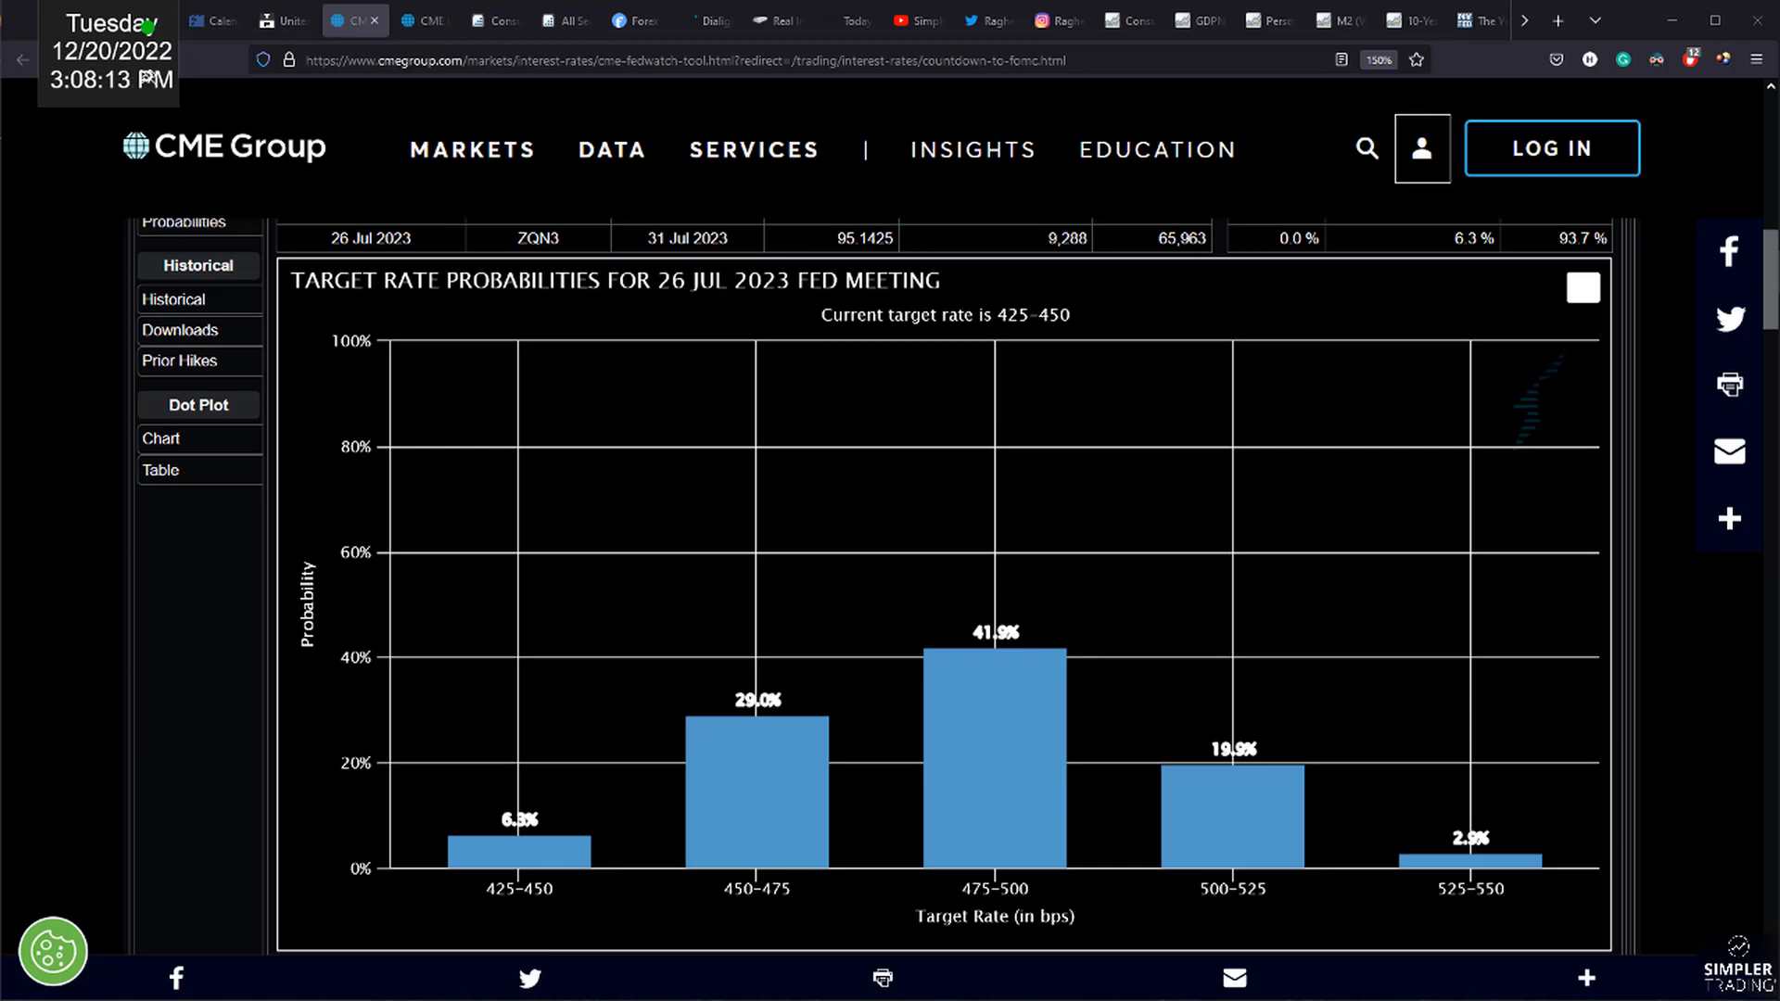
# - Switch from the FedWatch page to the Seasonax seasonality screener listing 29 Dow patterns
pyautogui.click(705, 20)
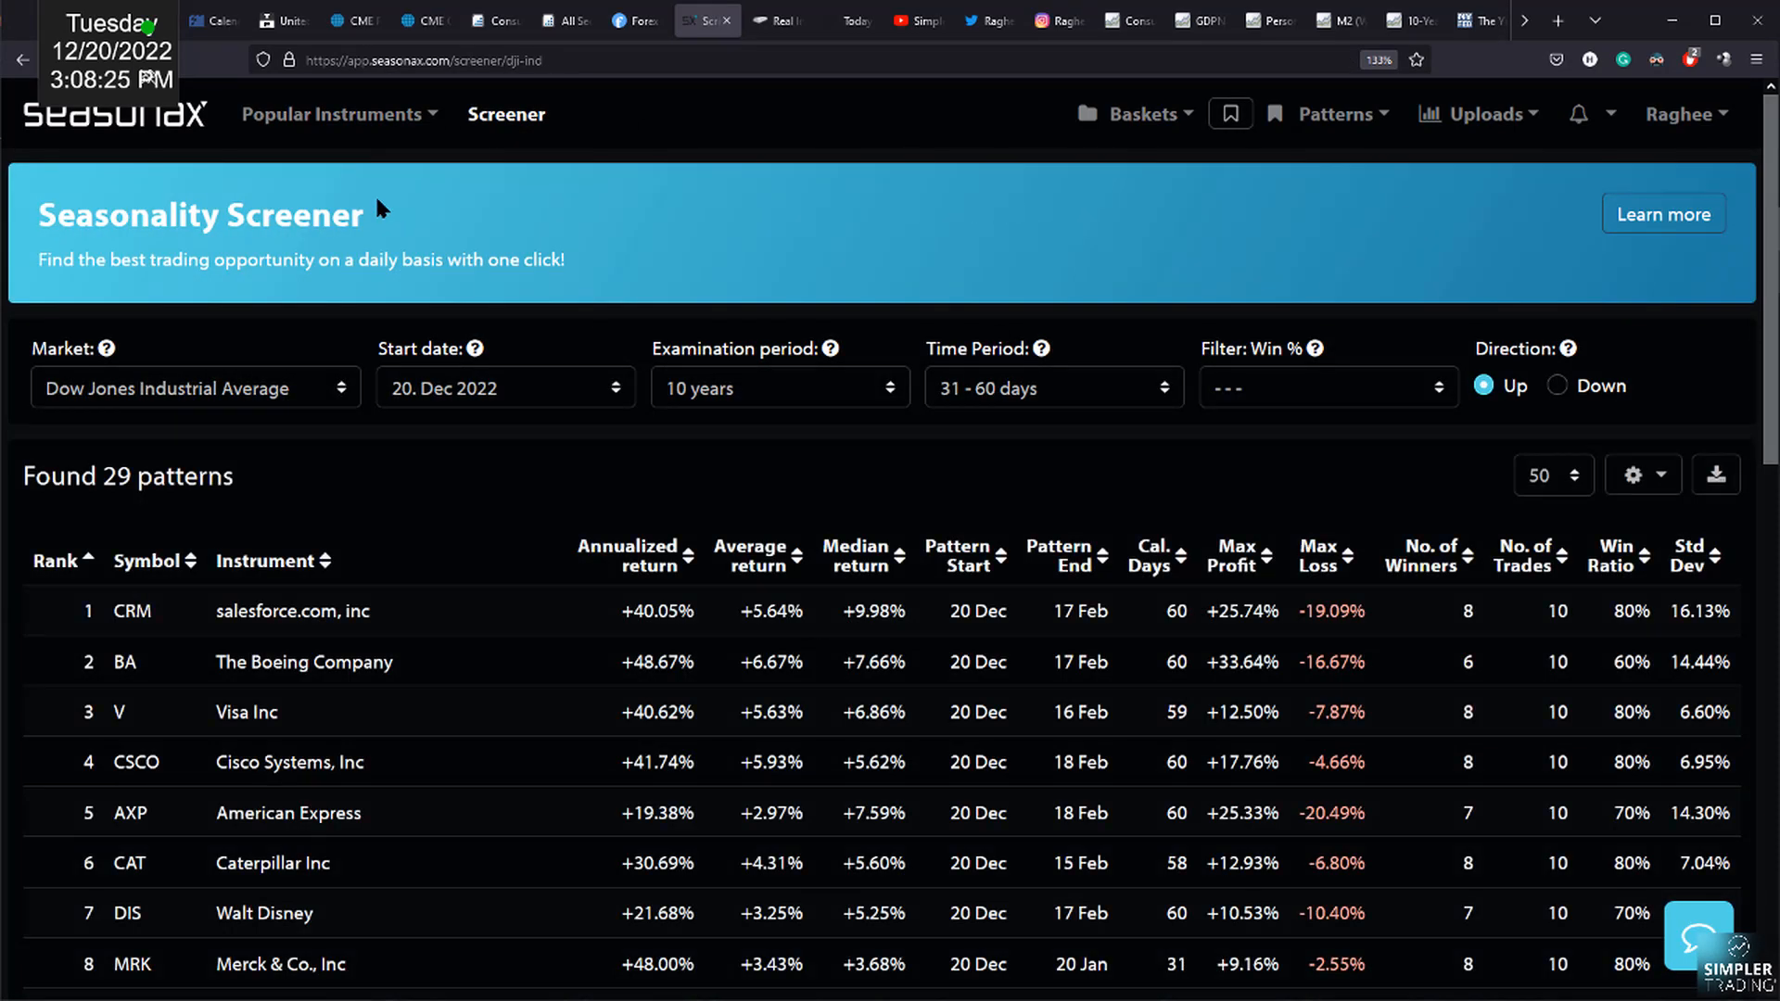
# - Load the S&P 500 annual seasonality chart from Popular Instruments and highlight the December stretch
pyautogui.click(338, 113)
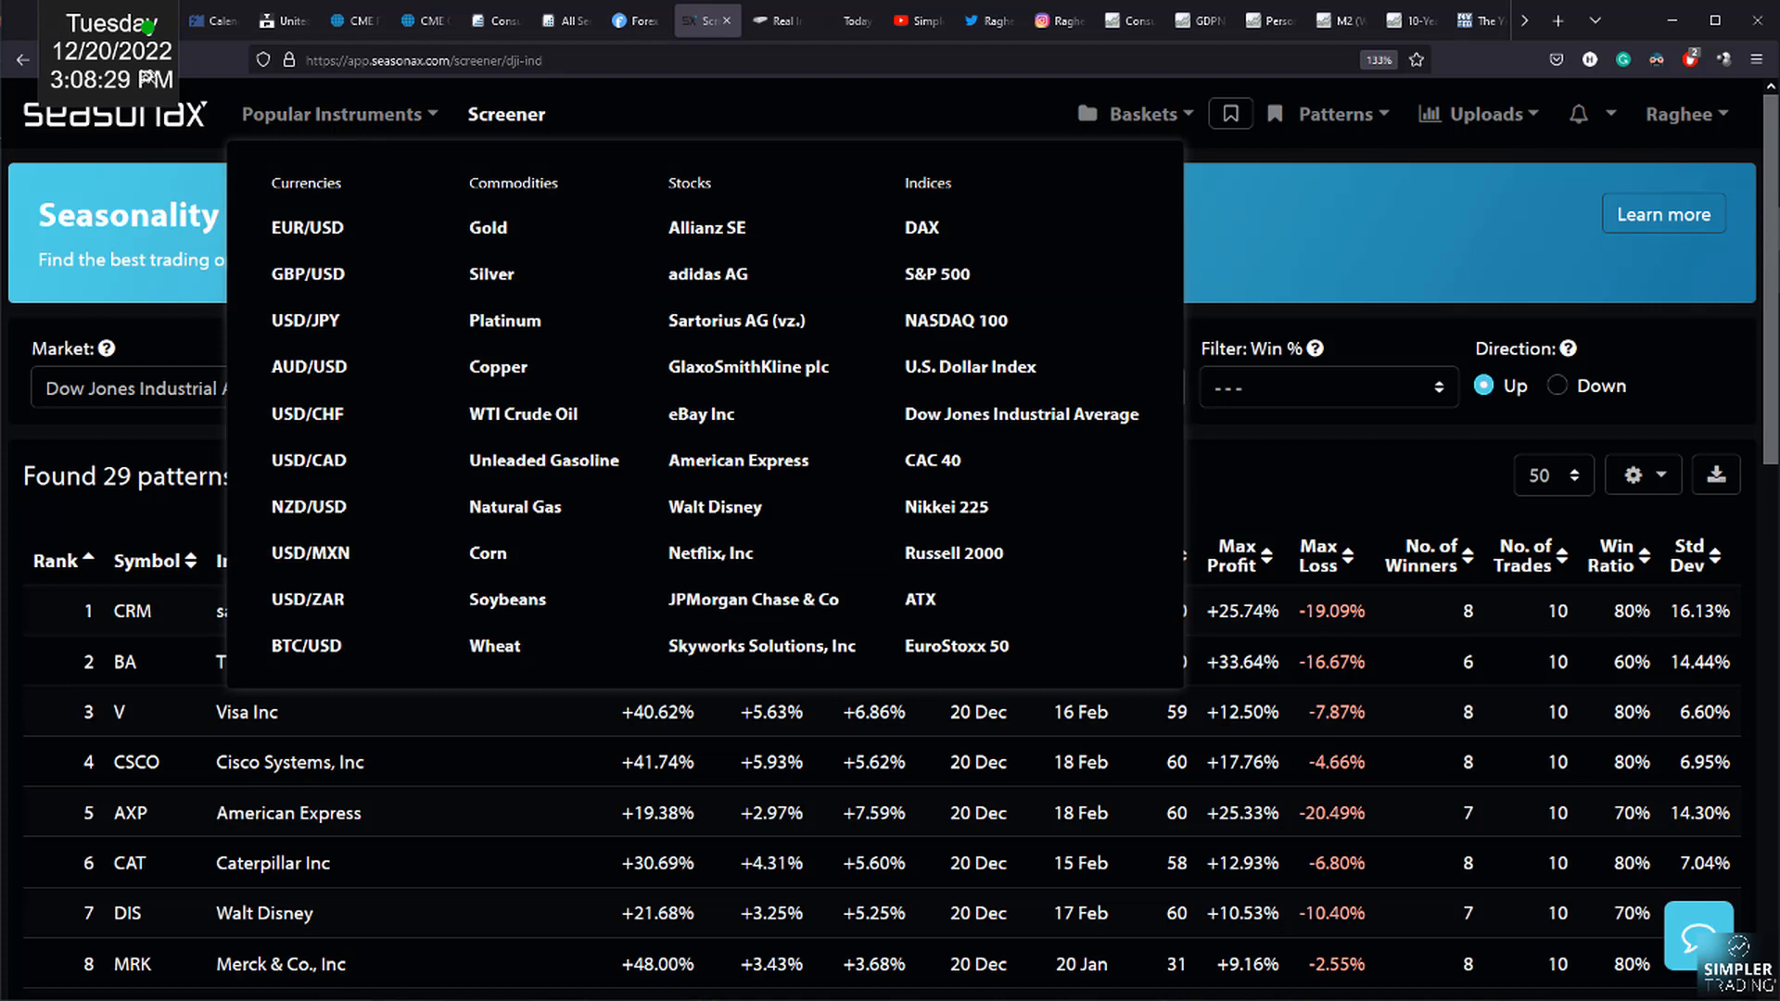
pyautogui.click(935, 275)
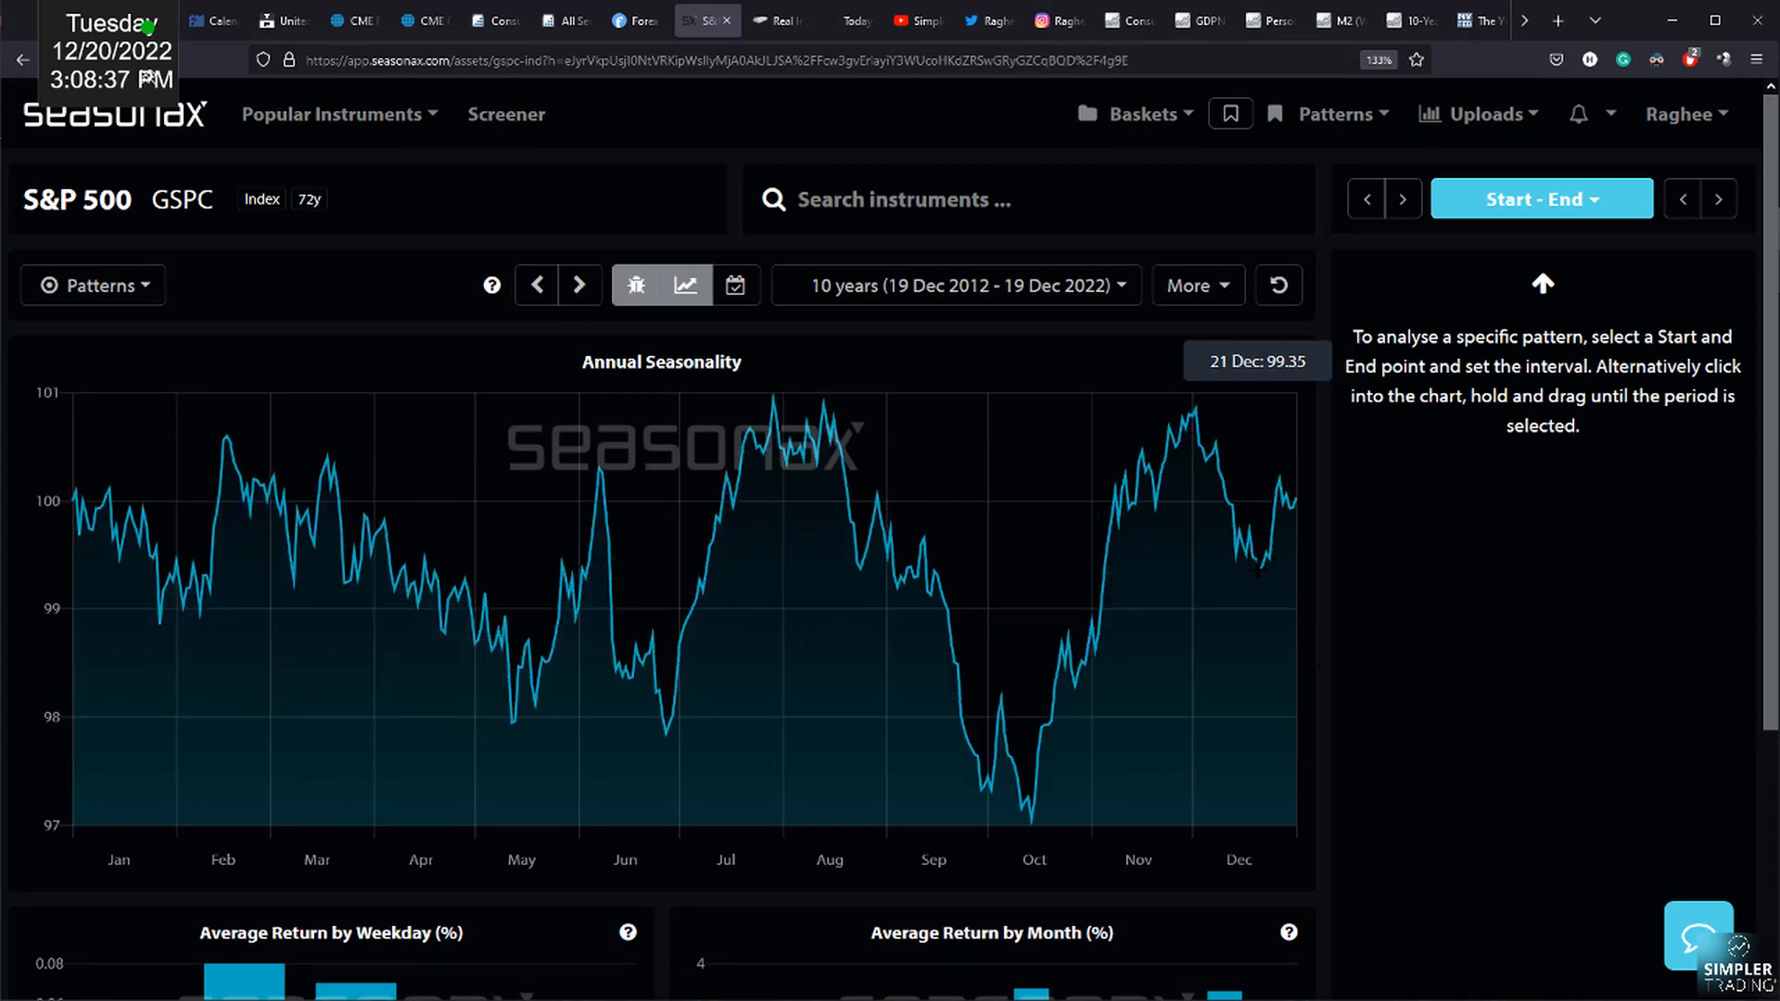
pyautogui.moveTo(1257, 568)
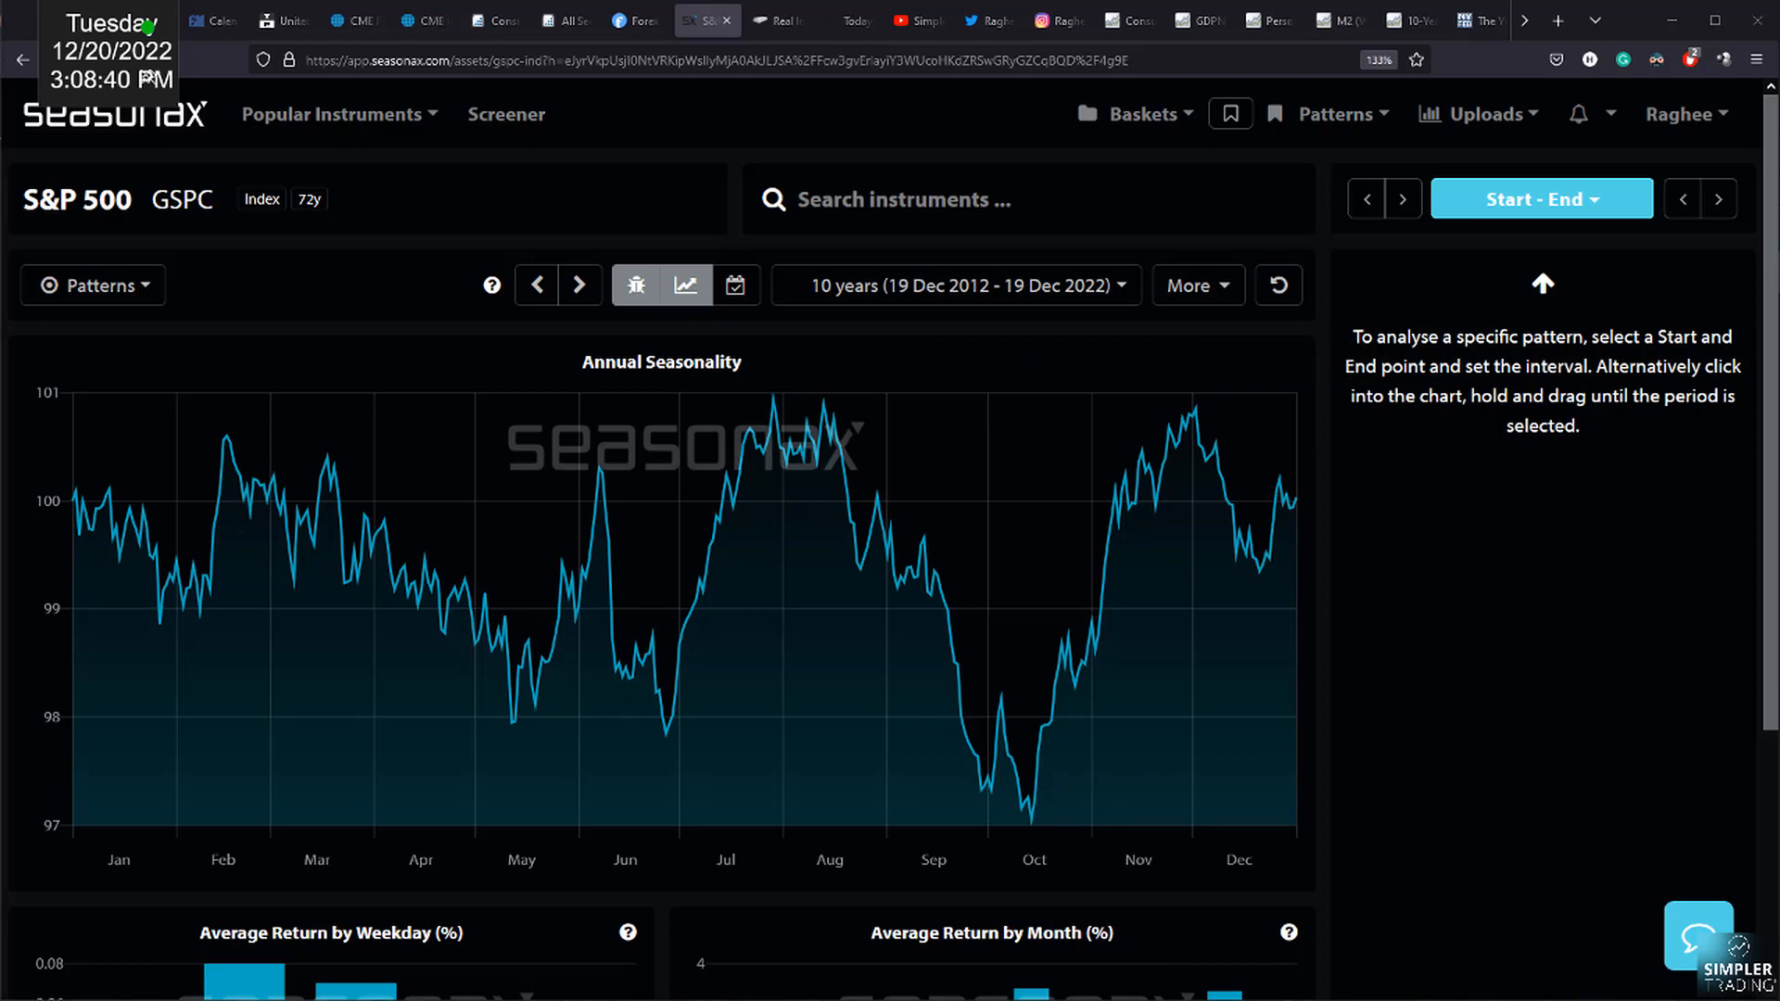
pyautogui.moveTo(1231, 380); pyautogui.dragTo(1306, 716)
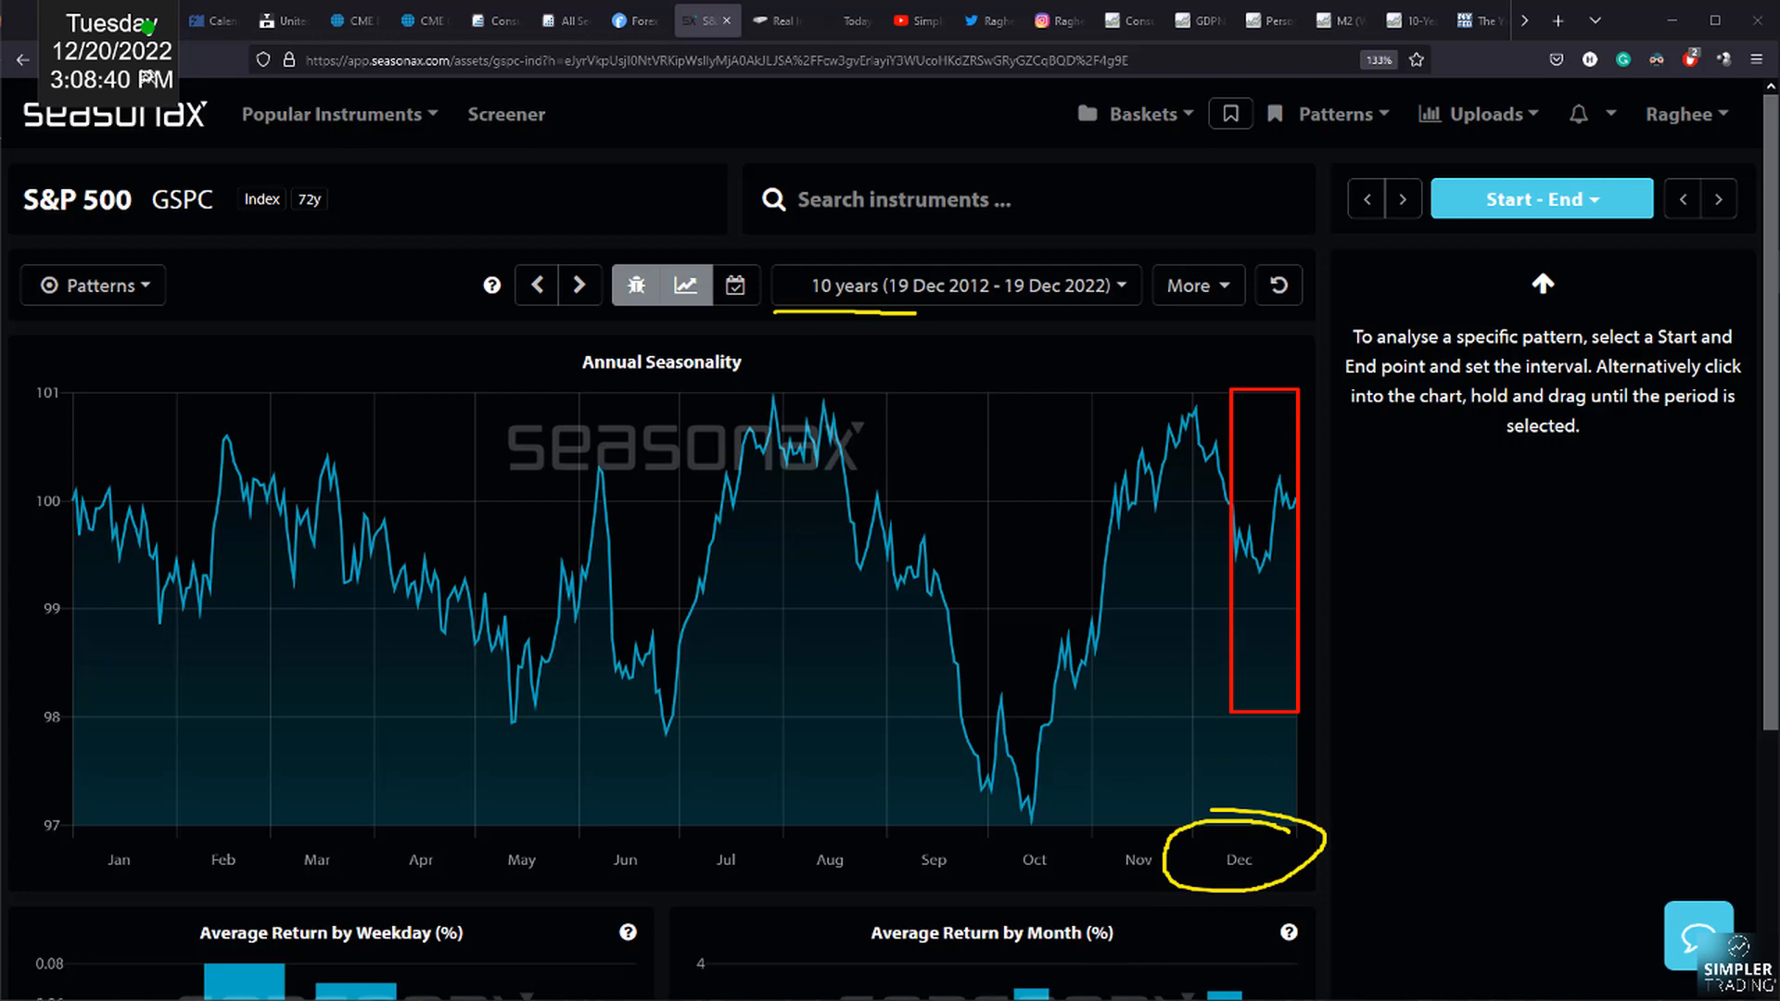
pyautogui.click(951, 285)
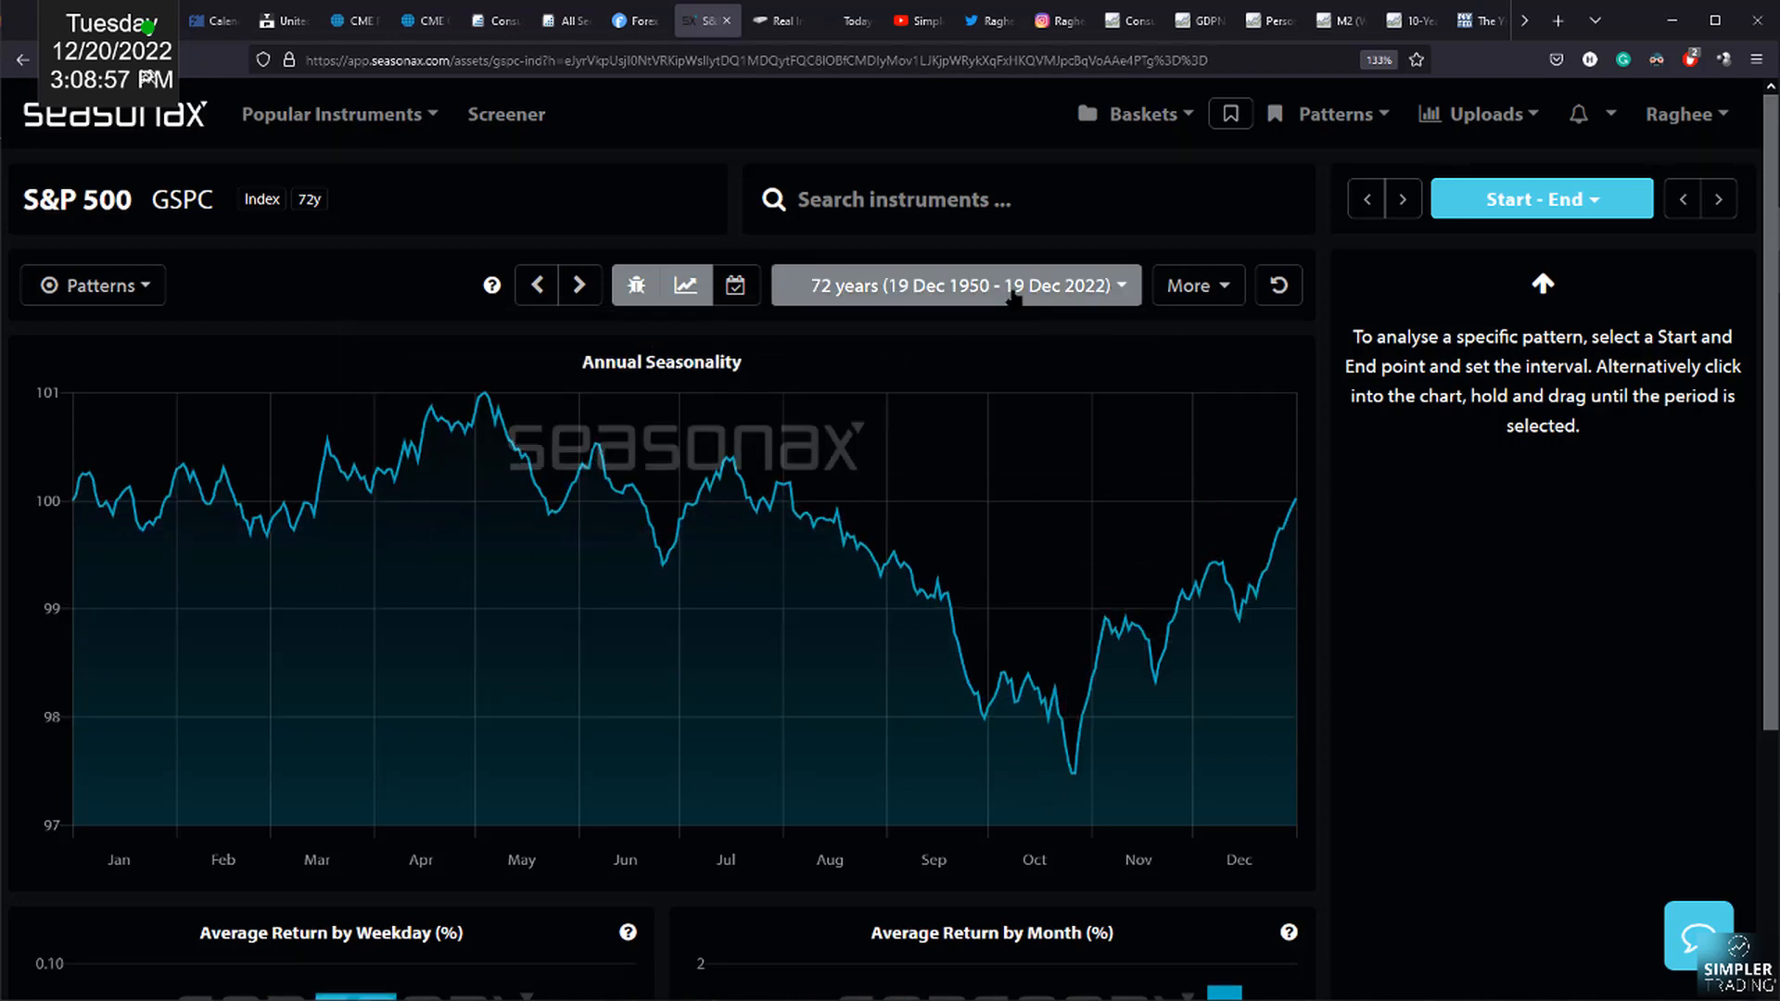
pyautogui.click(954, 286)
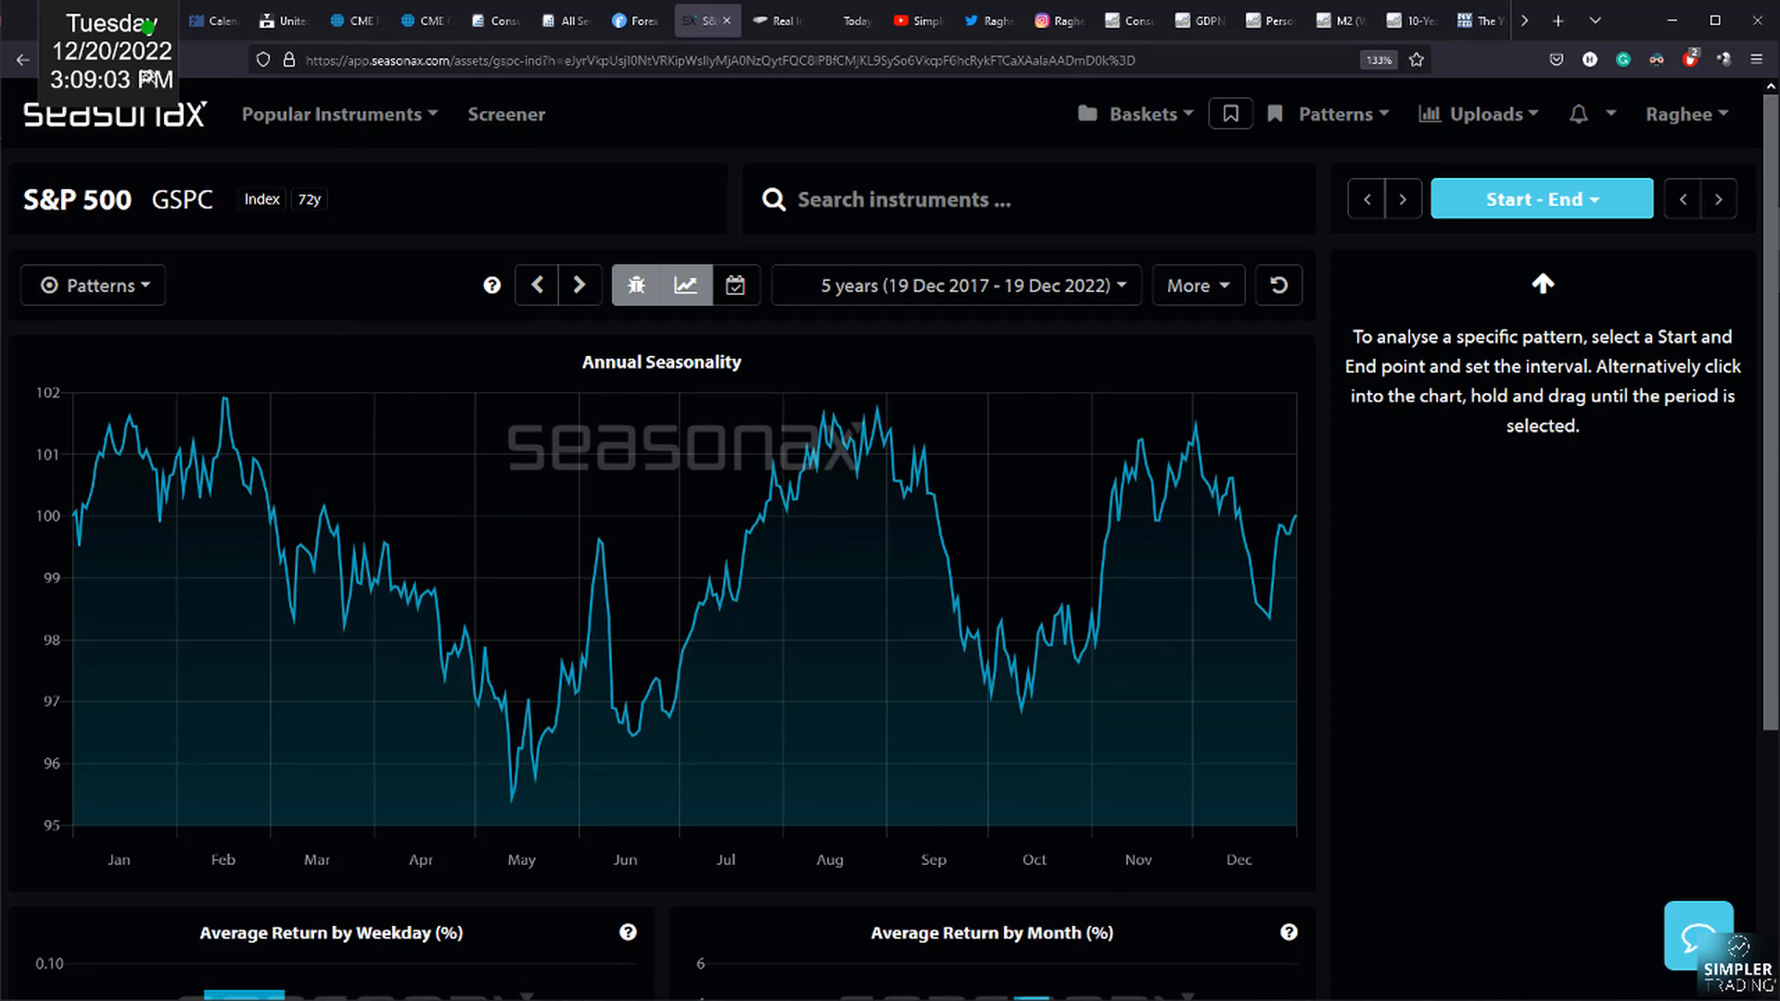
pyautogui.moveTo(1263, 623)
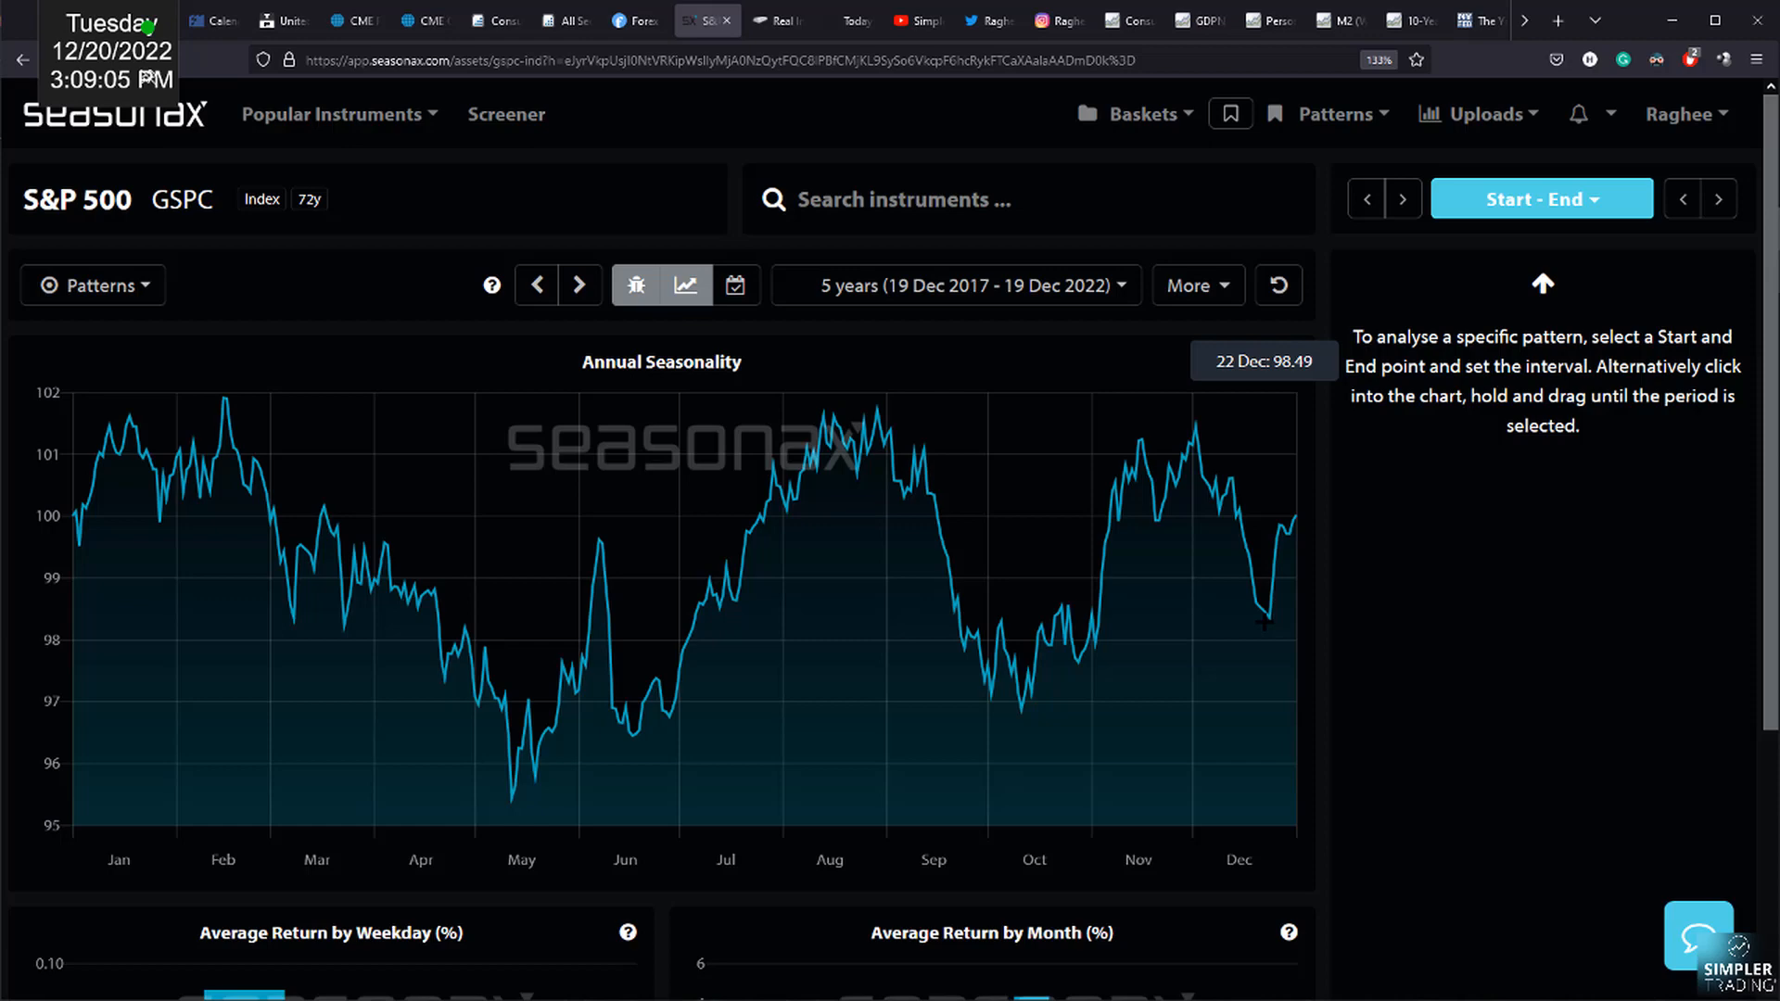
pyautogui.click(954, 286)
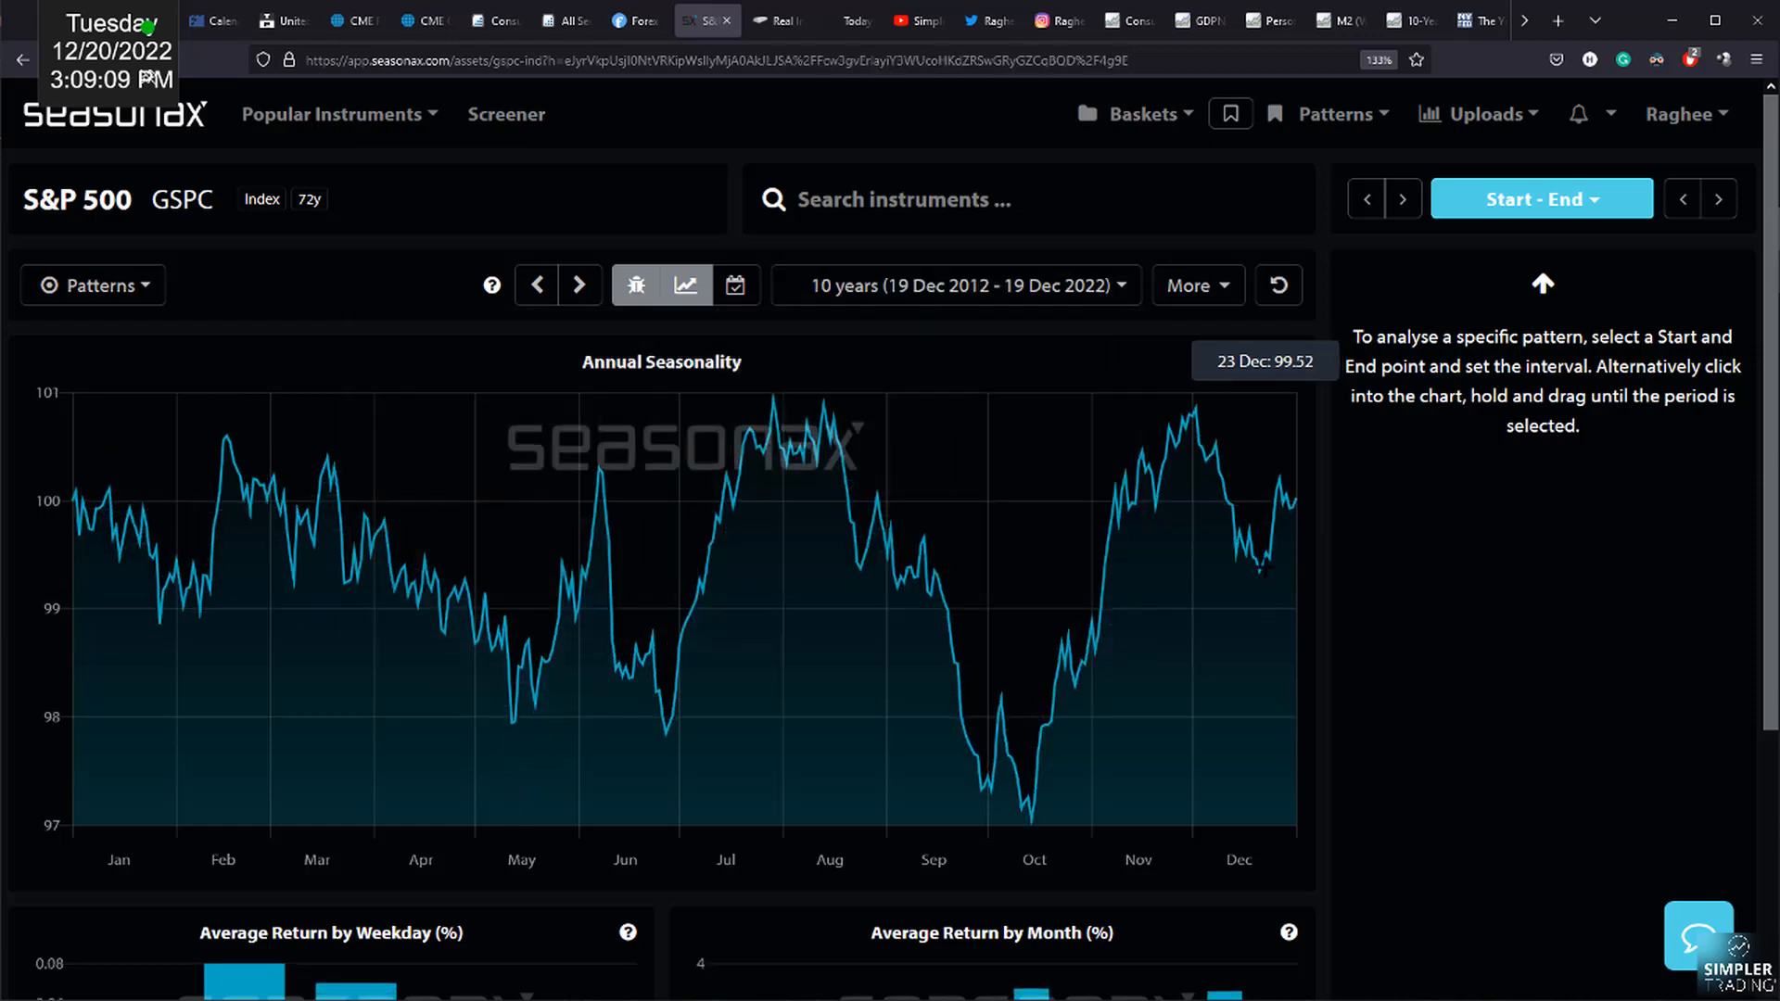
pyautogui.moveTo(1257, 568)
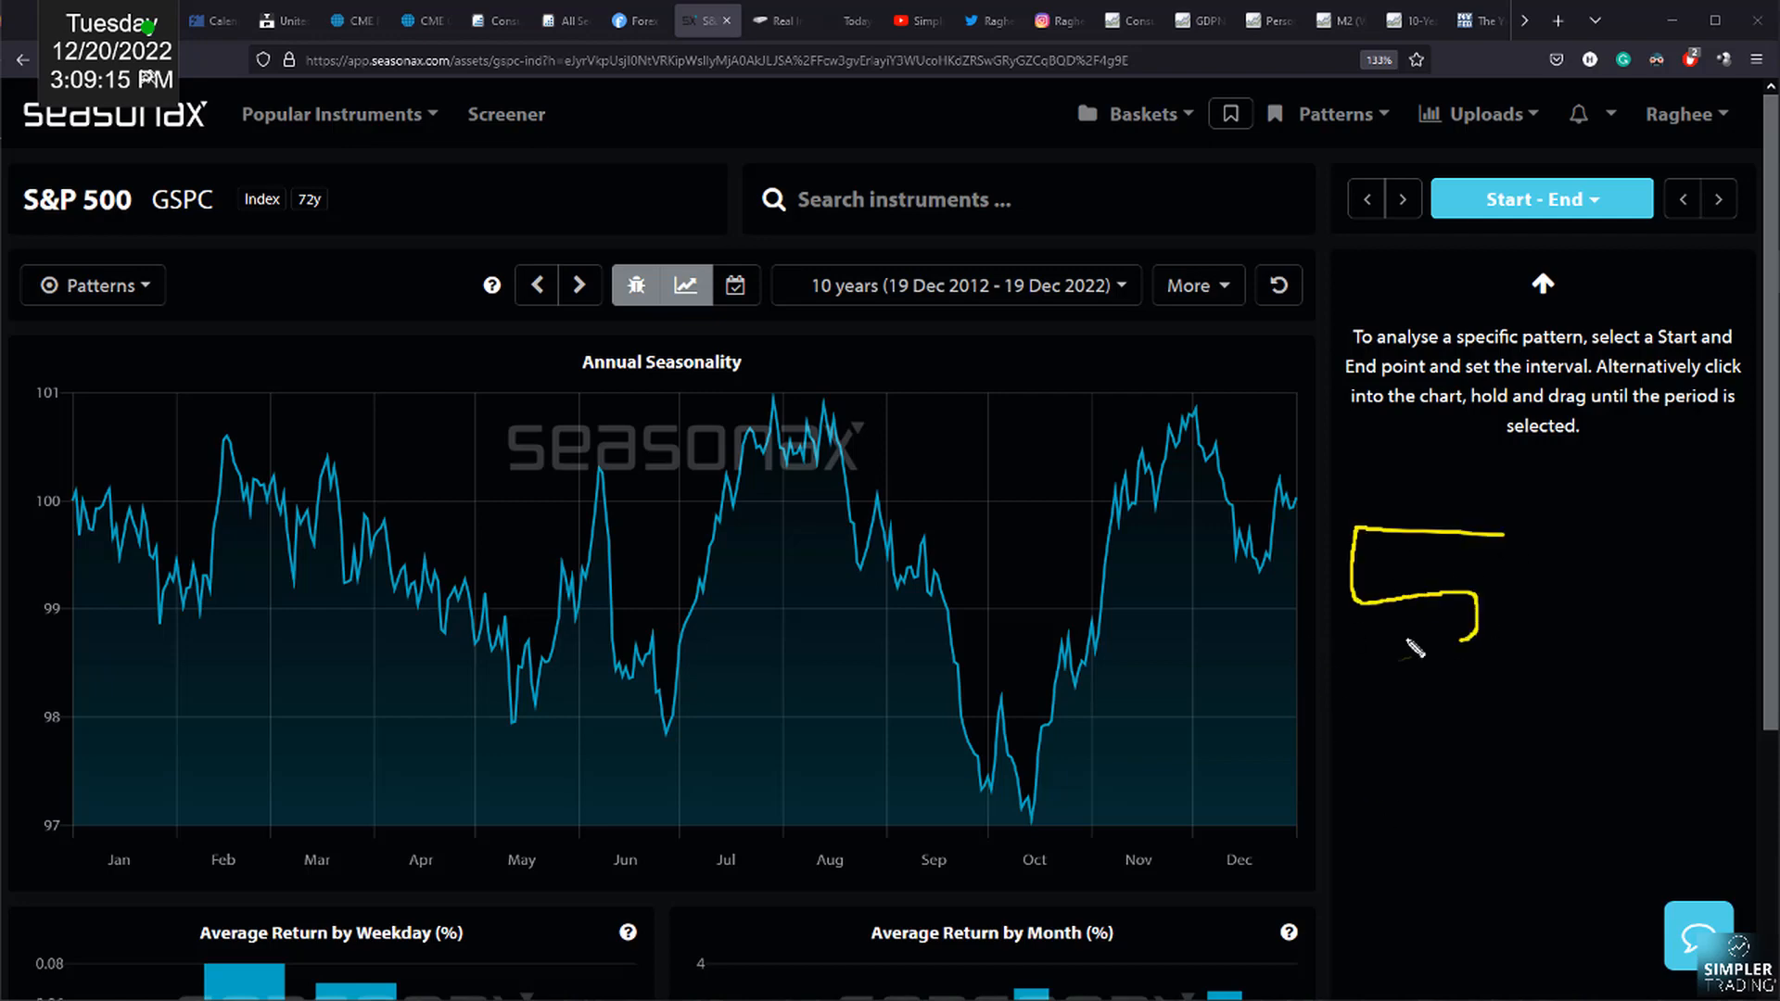
# - Mark the S&P 500 seasonality curve before moving to the /ES futures charts in thinkorswim
pyautogui.moveTo(1509, 601); pyautogui.dragTo(1625, 652)
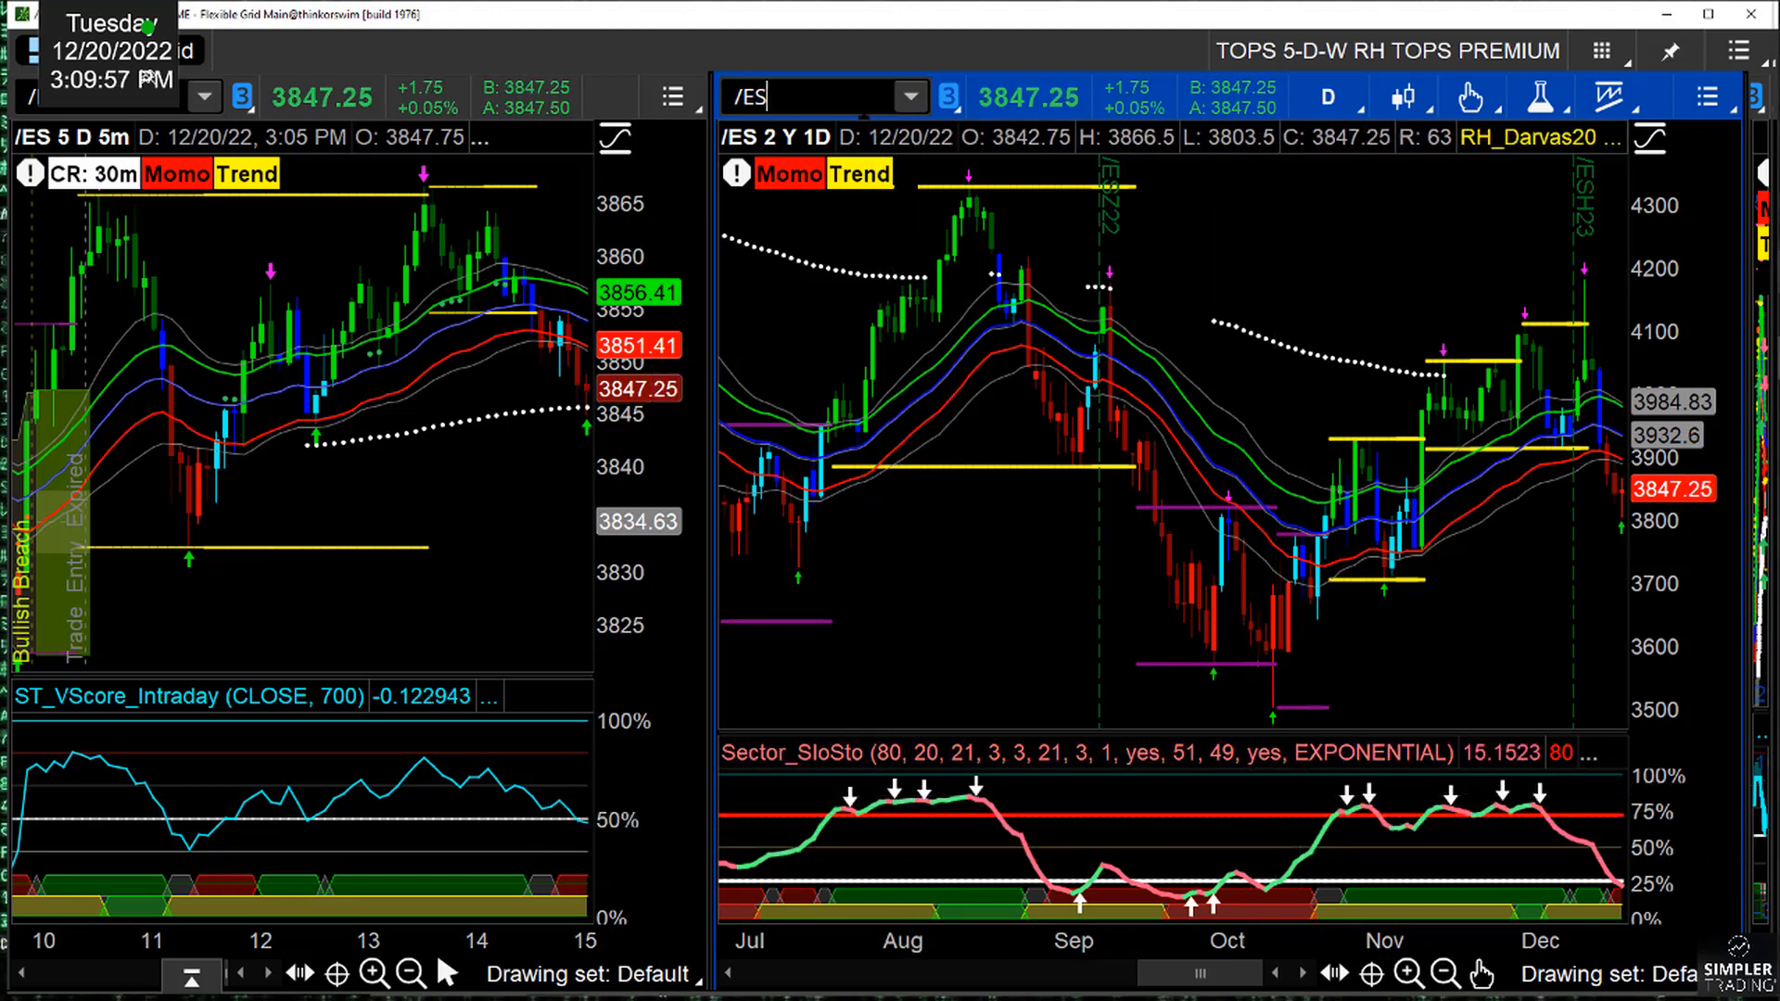
# - Enter the /YM symbol in thinkorswim before returning to the Seasonax S&P 500 chart
pyautogui.write('/YM')
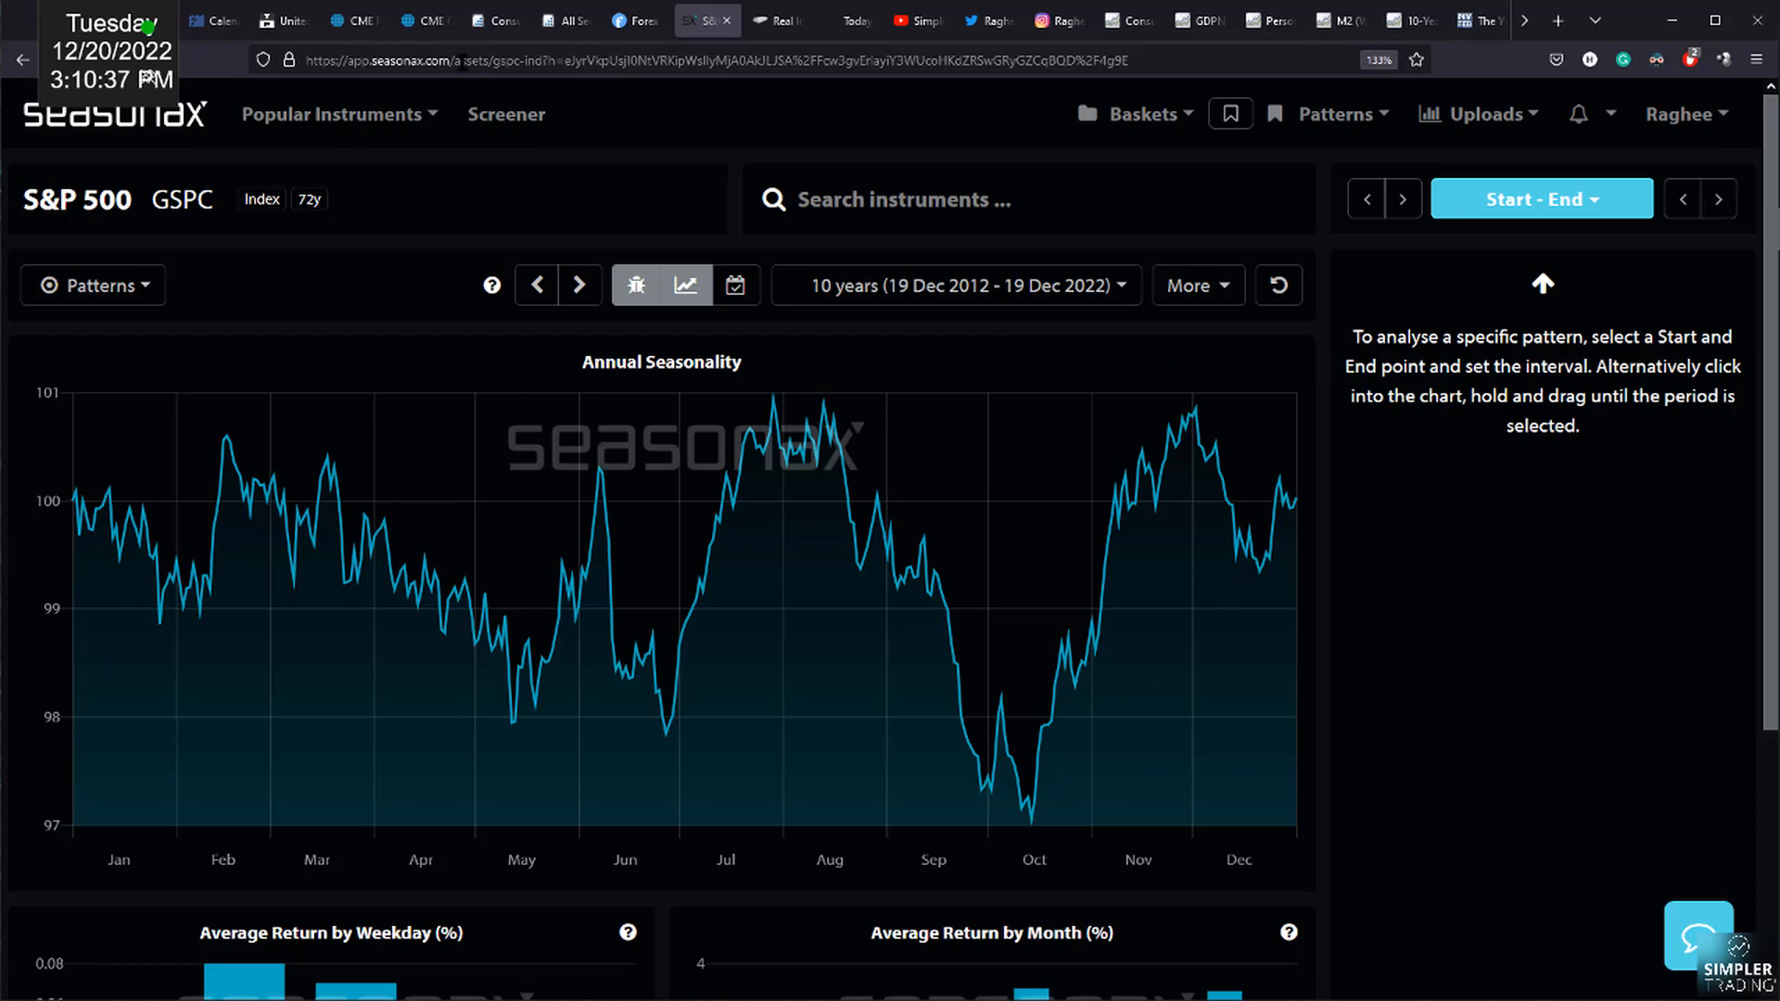
# - On the 26 Jul 2023 FedWatch chart, label 475-500 as the peak and highlight the 500-525 and 525-550 bars
pyautogui.click(352, 21)
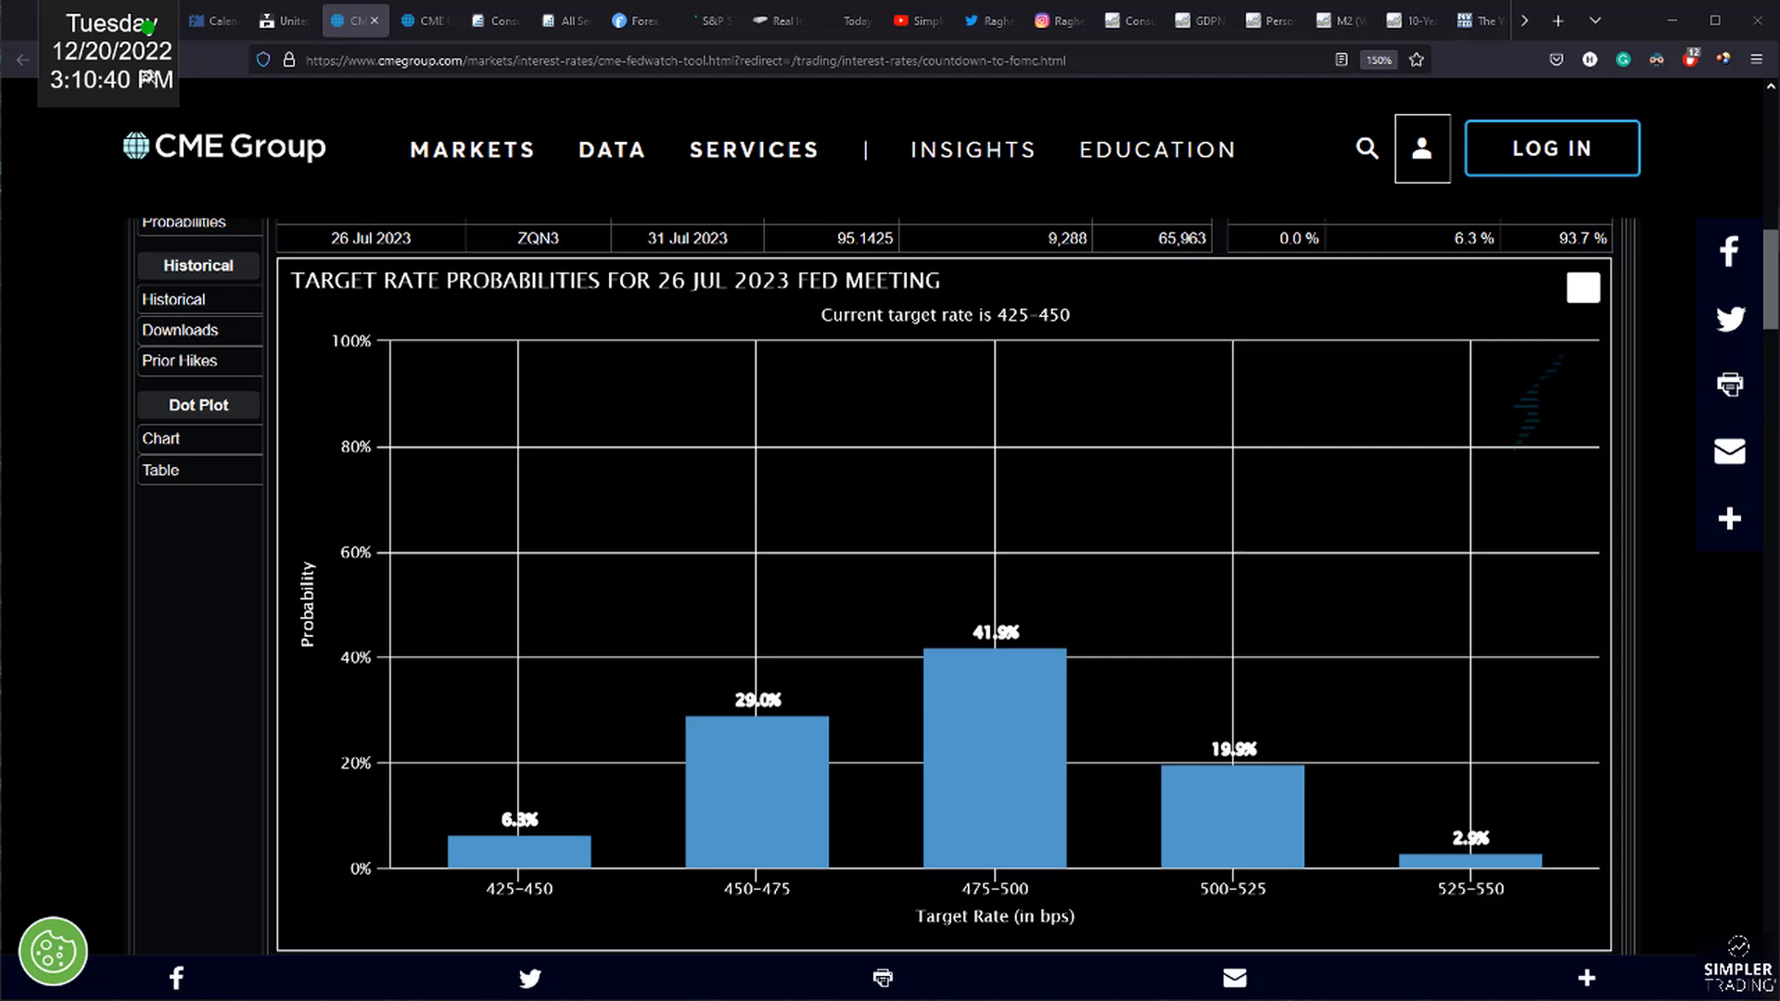
pyautogui.moveTo(868, 675); pyautogui.dragTo(1113, 584)
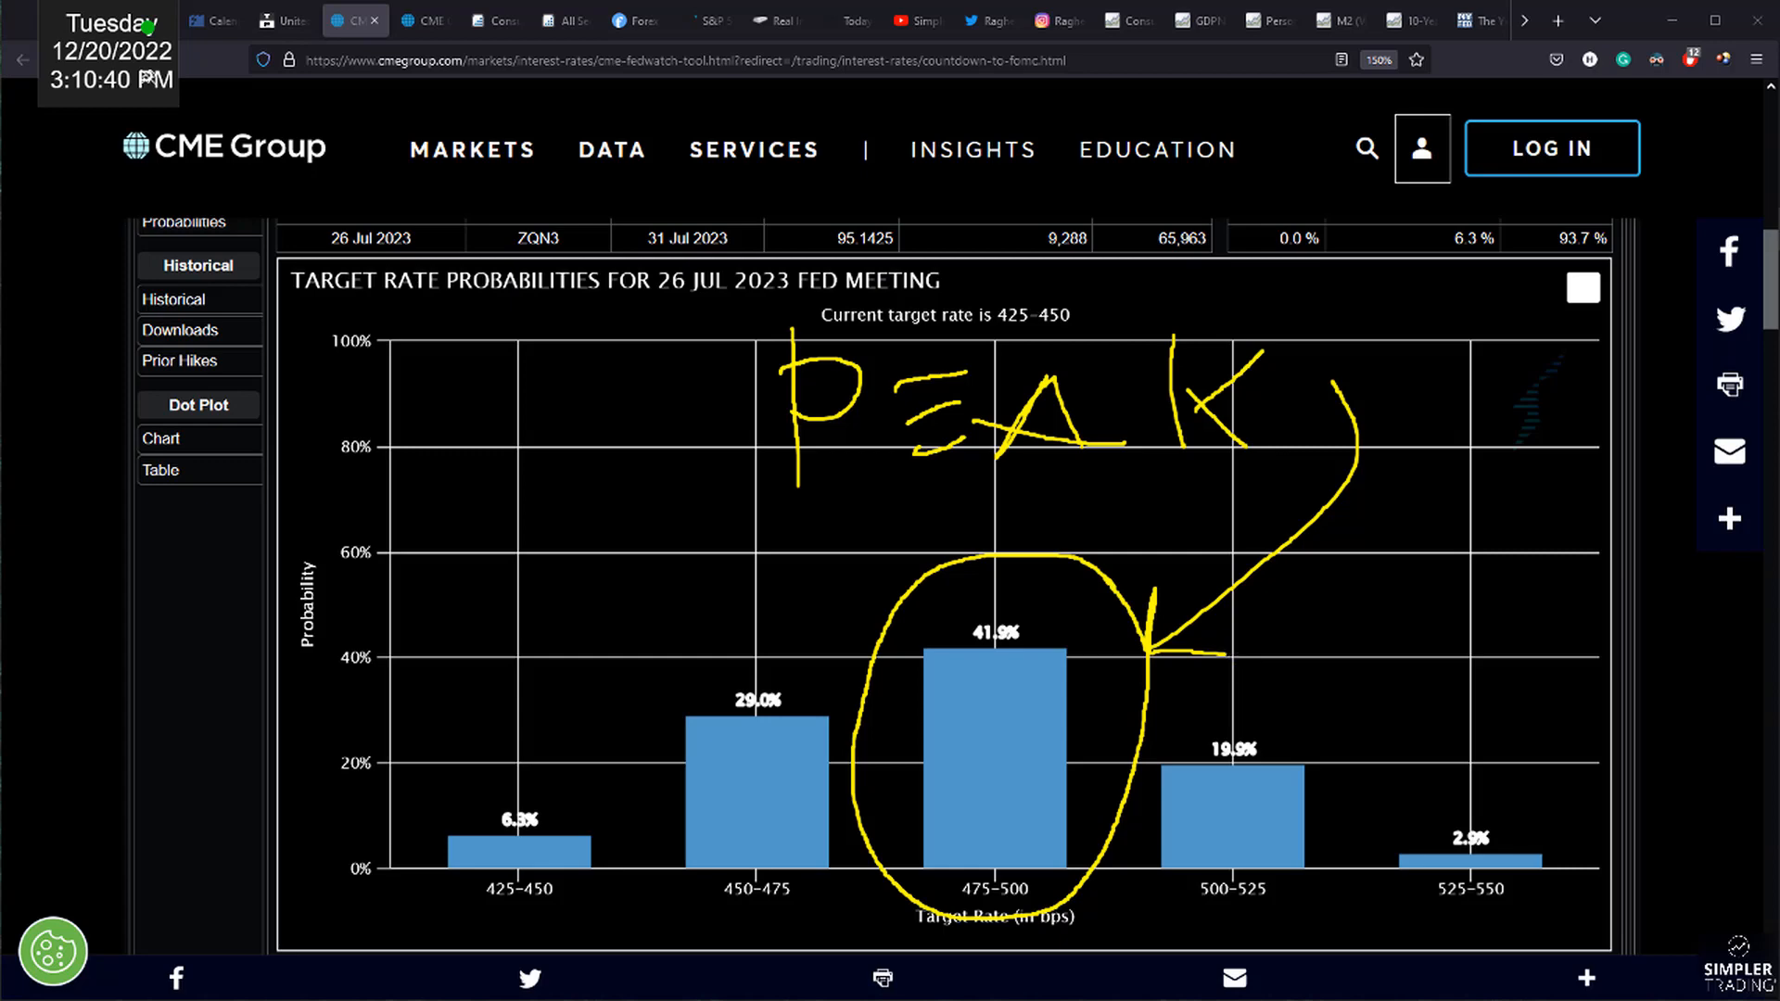
pyautogui.moveTo(1158, 664); pyautogui.dragTo(1609, 922)
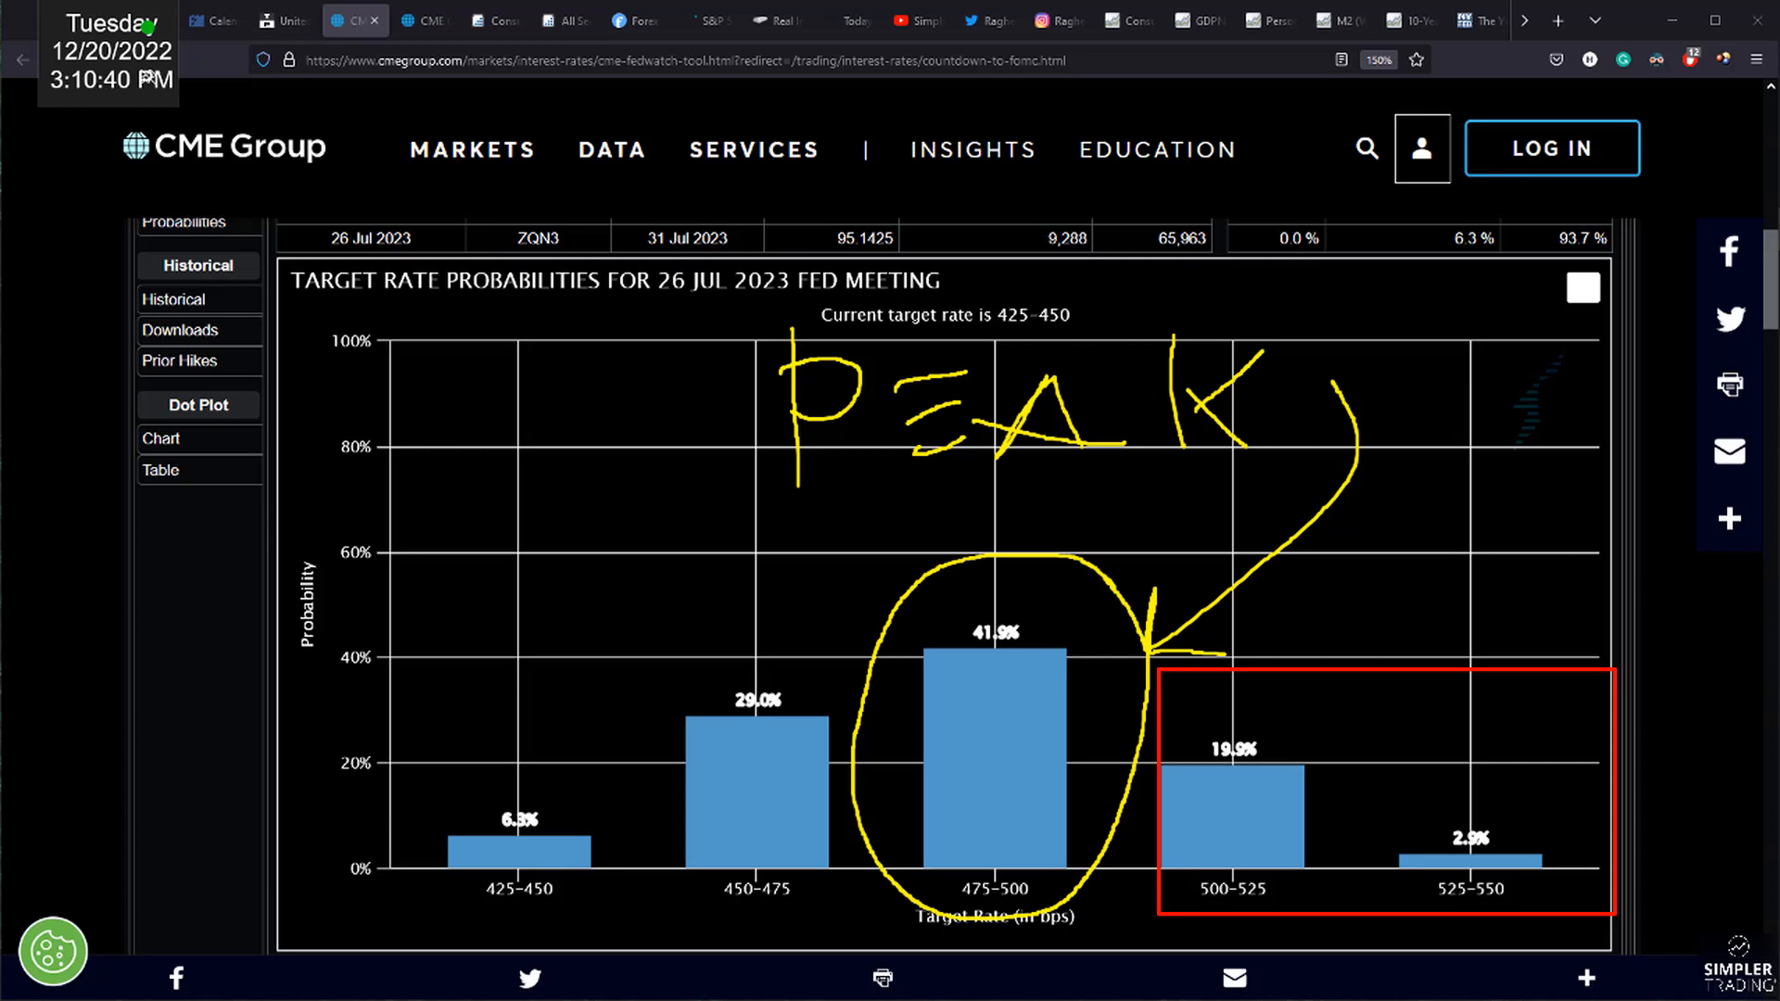
pyautogui.moveTo(959, 754); pyautogui.dragTo(1079, 636)
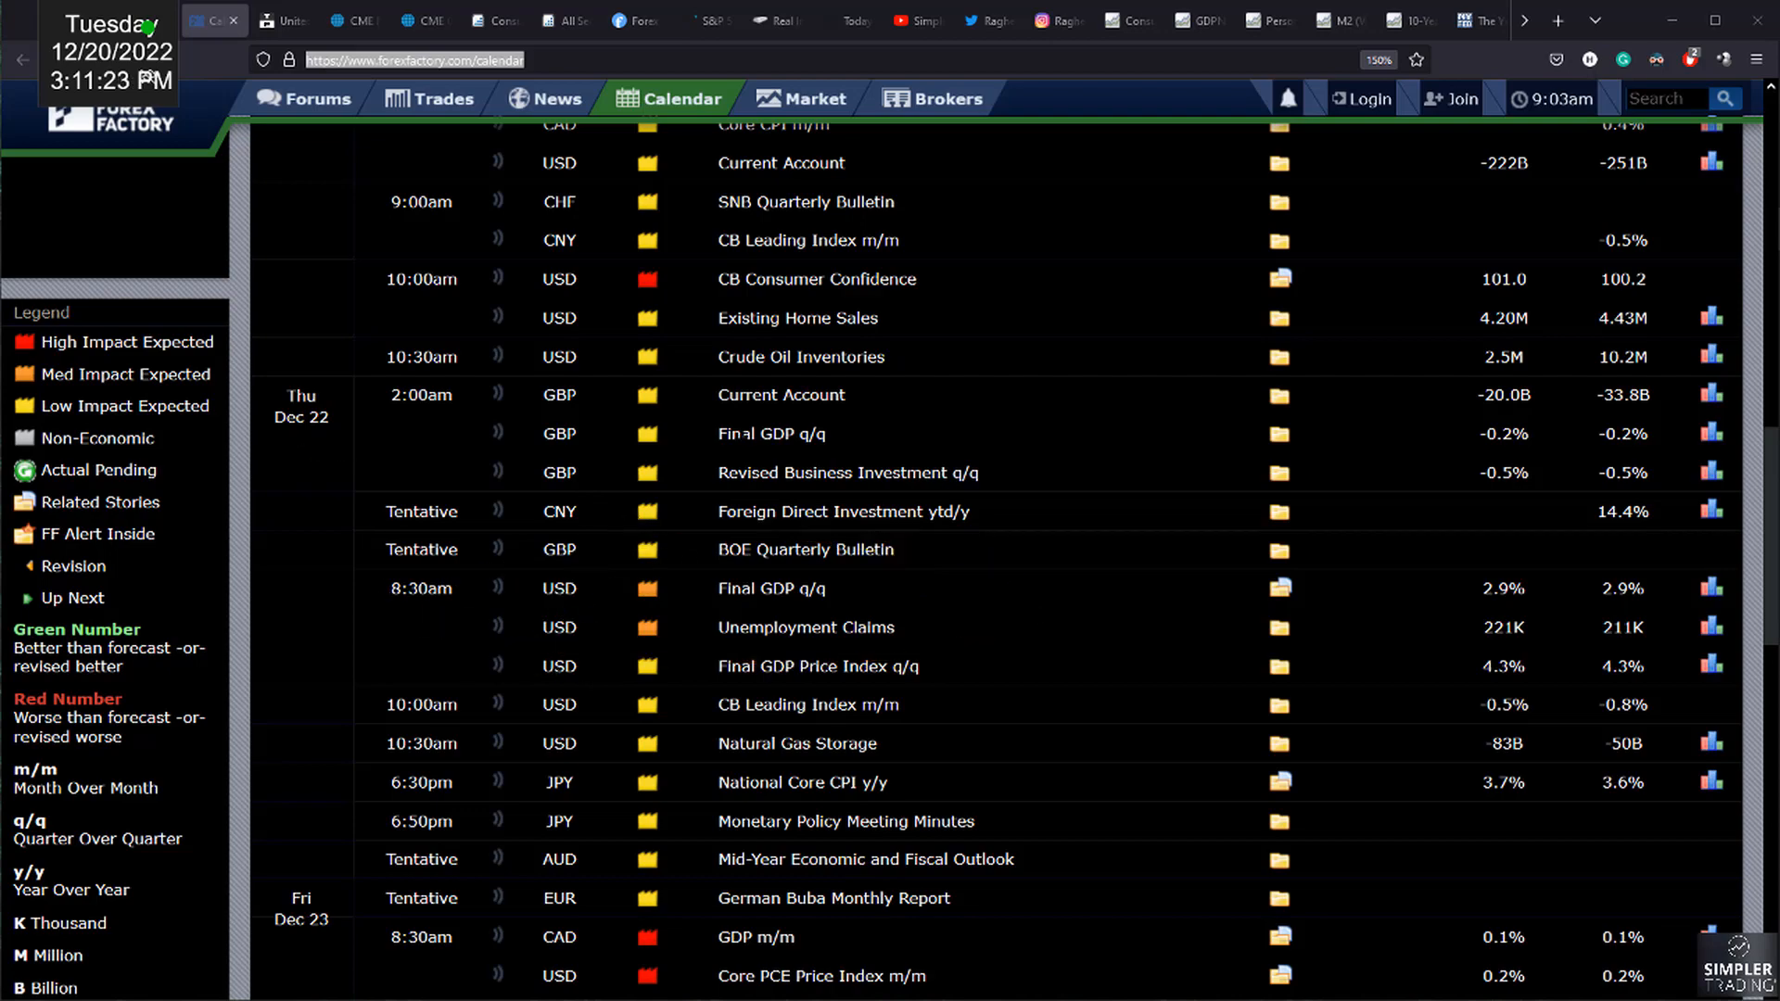
# - Scroll the Forex Factory calendar to the Fri Dec 23 releases, then return to the FedWatch probabilities
pyautogui.scroll(-3)
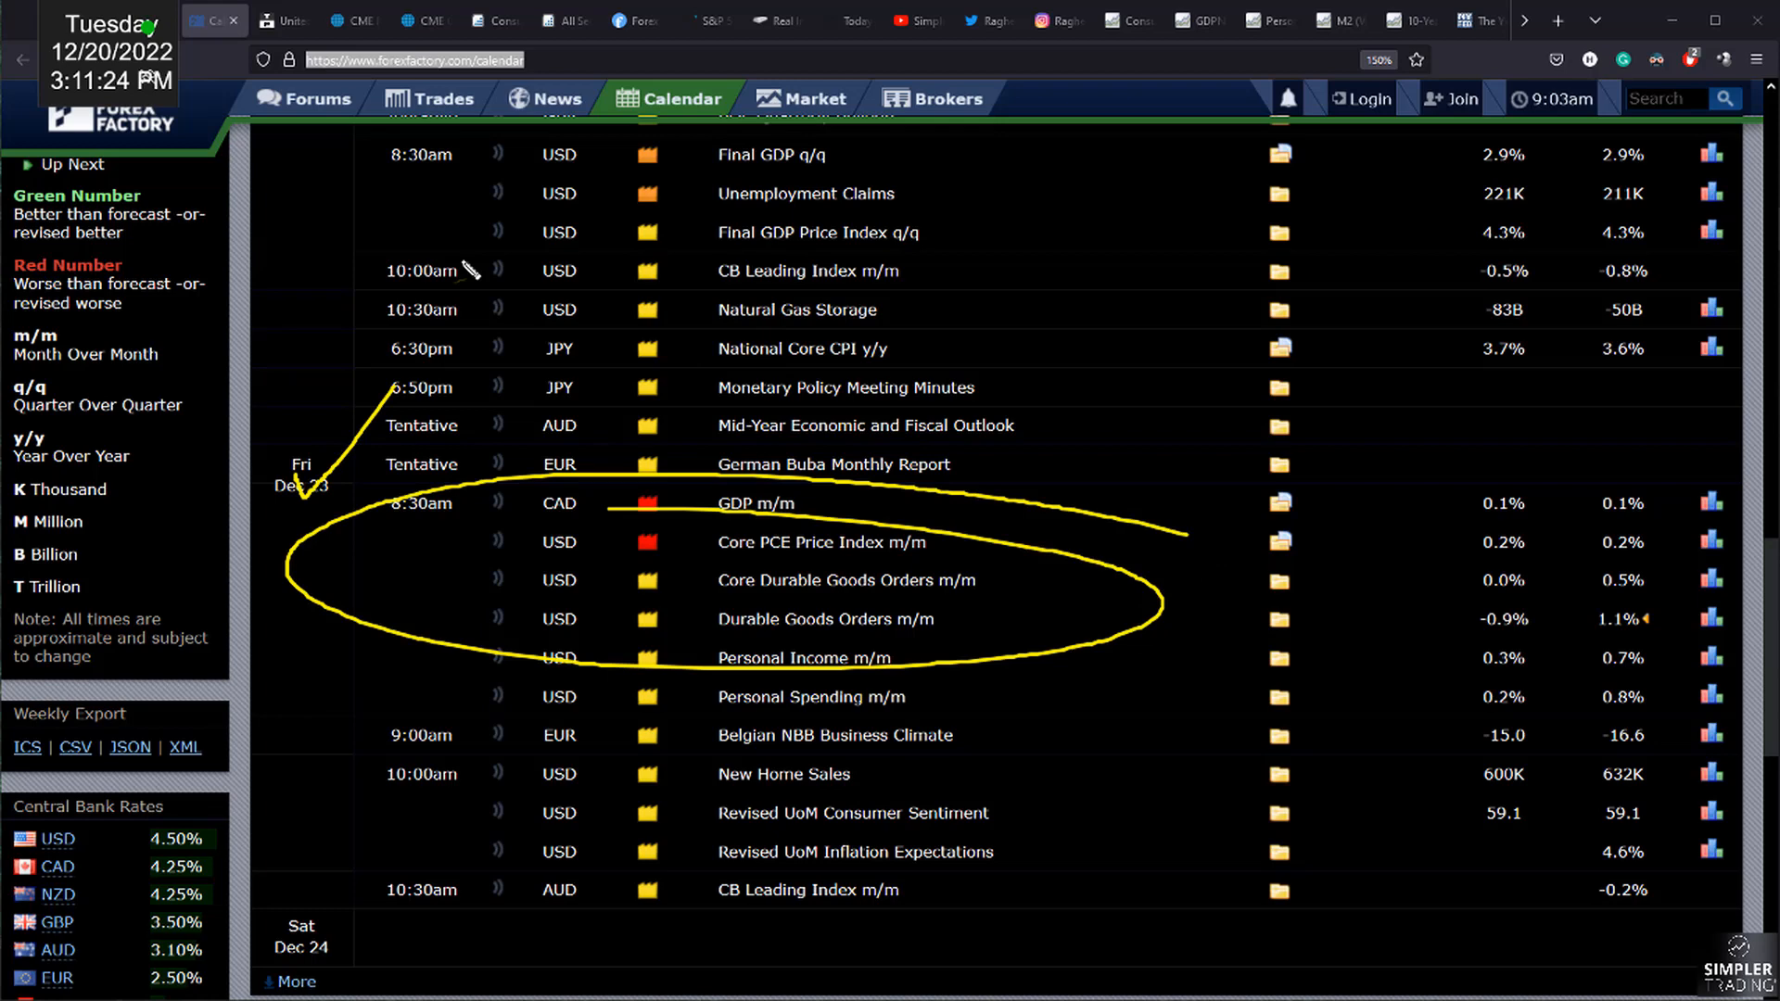
pyautogui.moveTo(523, 601)
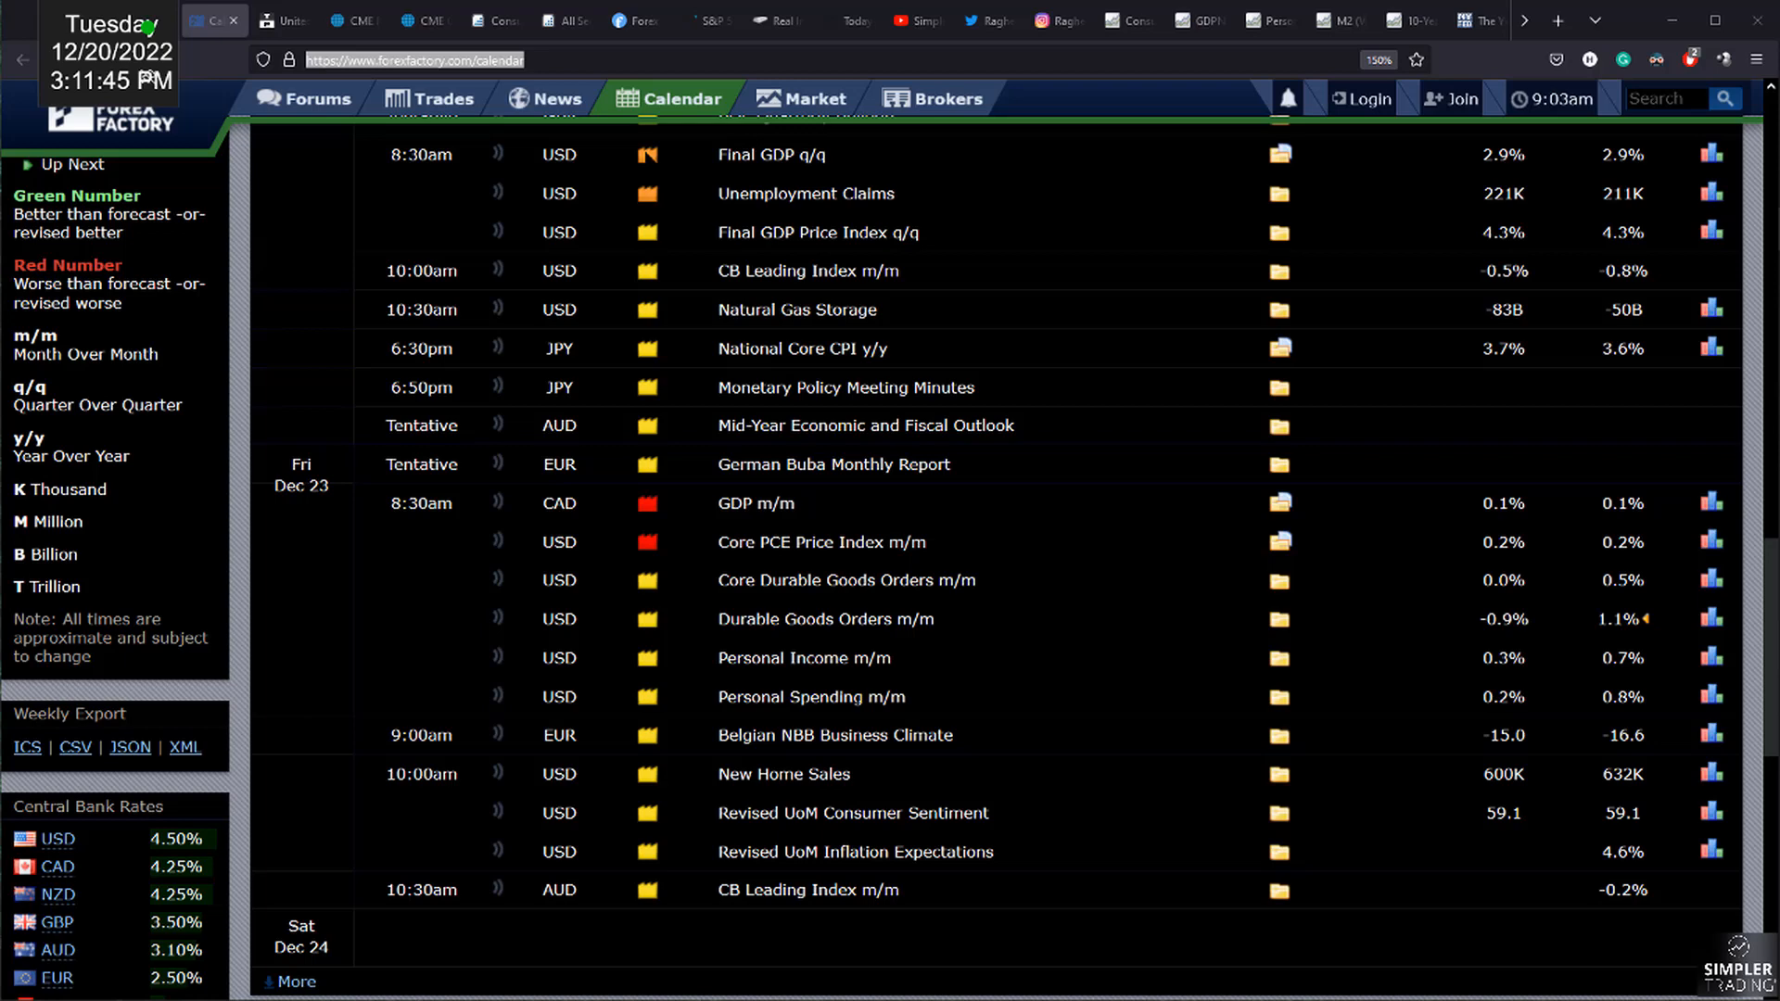
pyautogui.click(354, 20)
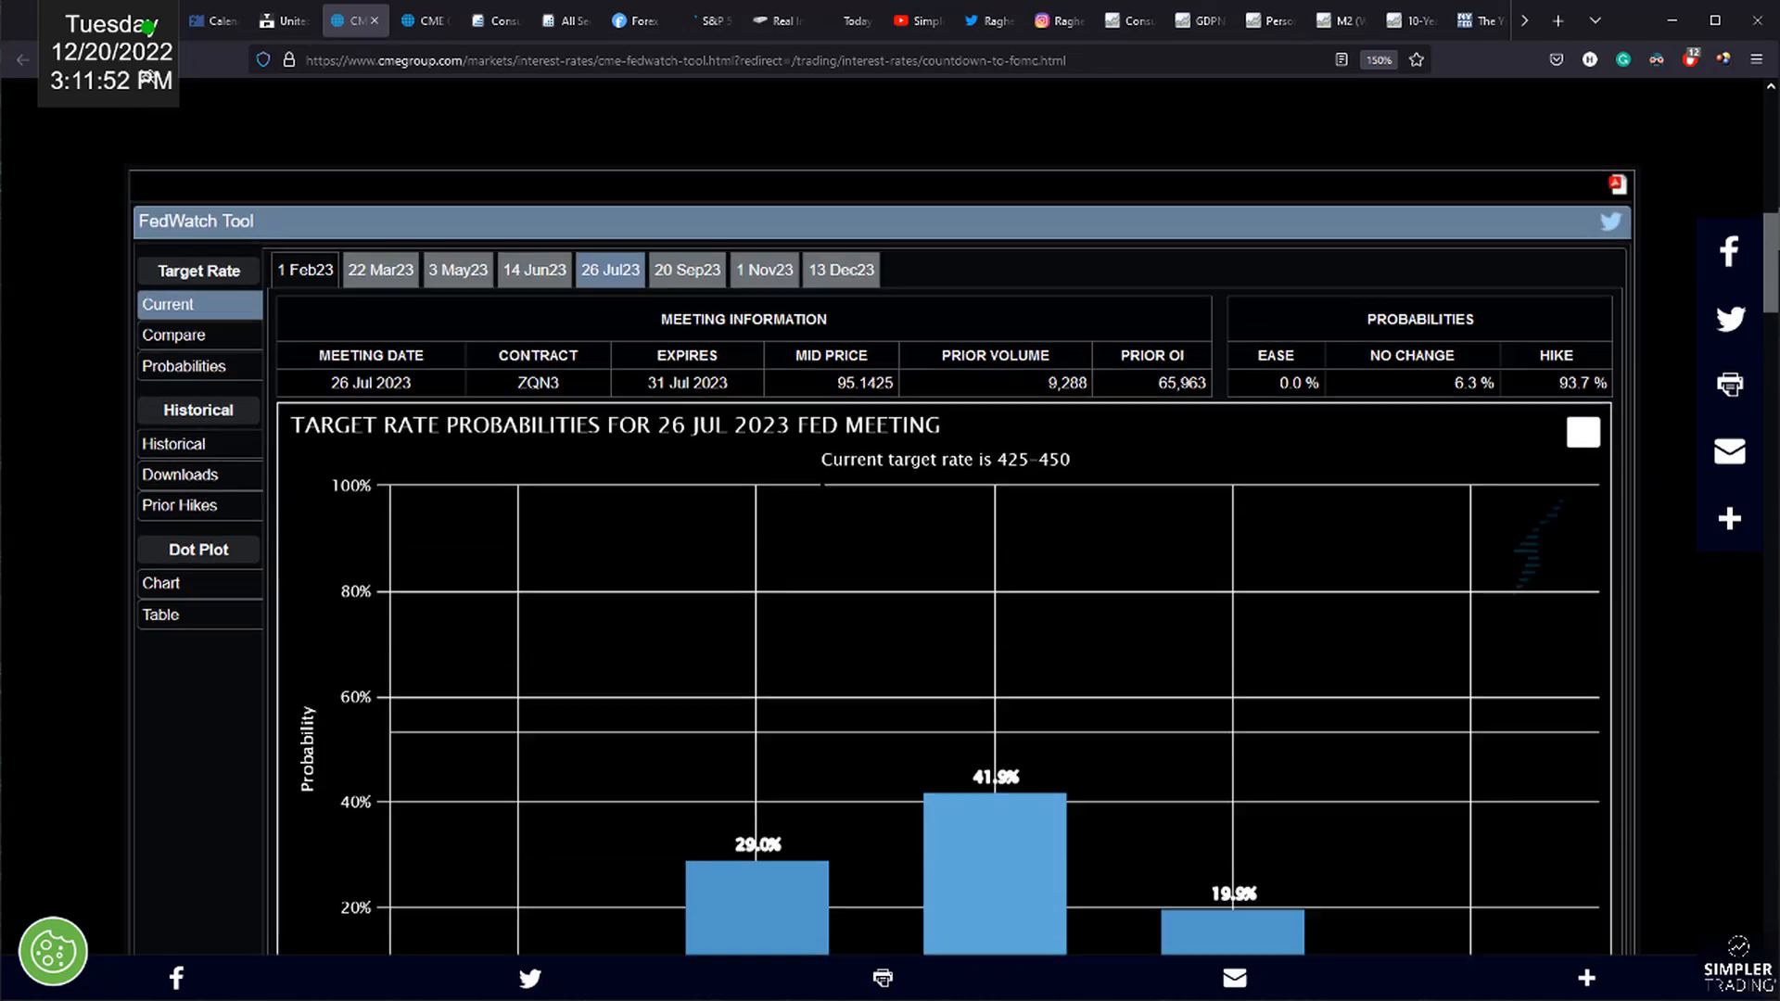
# - Review the 20 Sep 2023 meeting probabilities and move on to the 1 Nov 2023 meeting
pyautogui.click(686, 270)
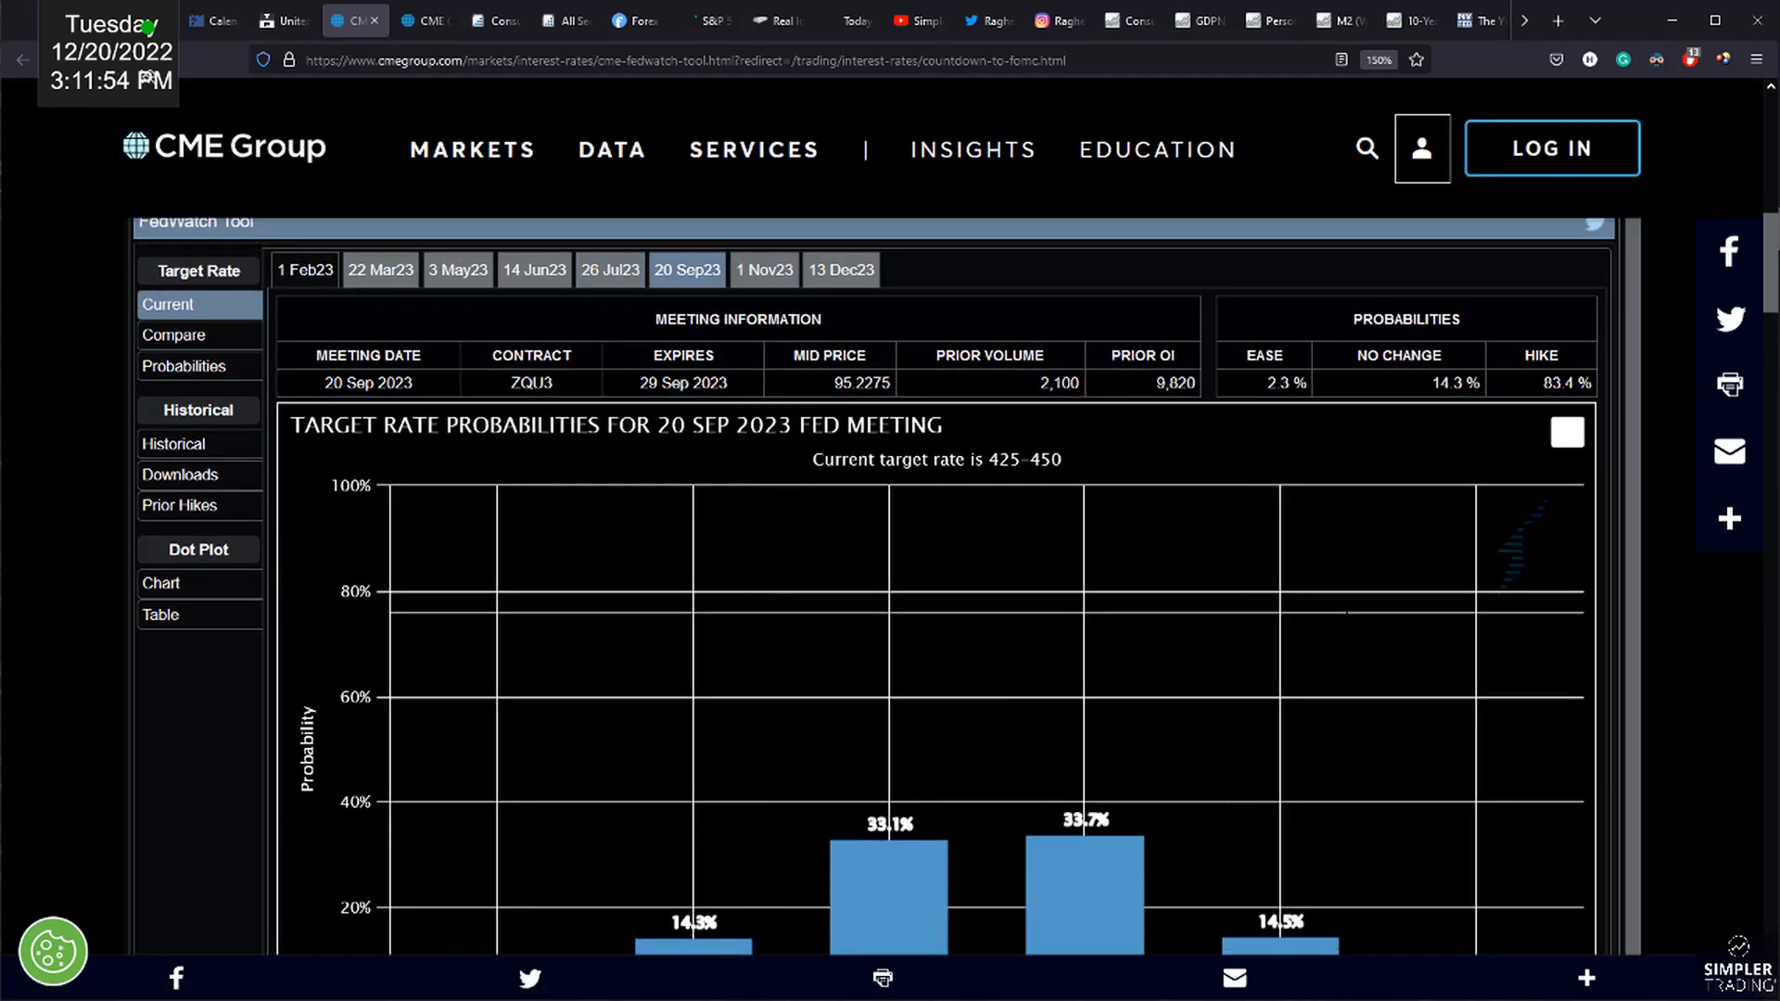
pyautogui.scroll(-3)
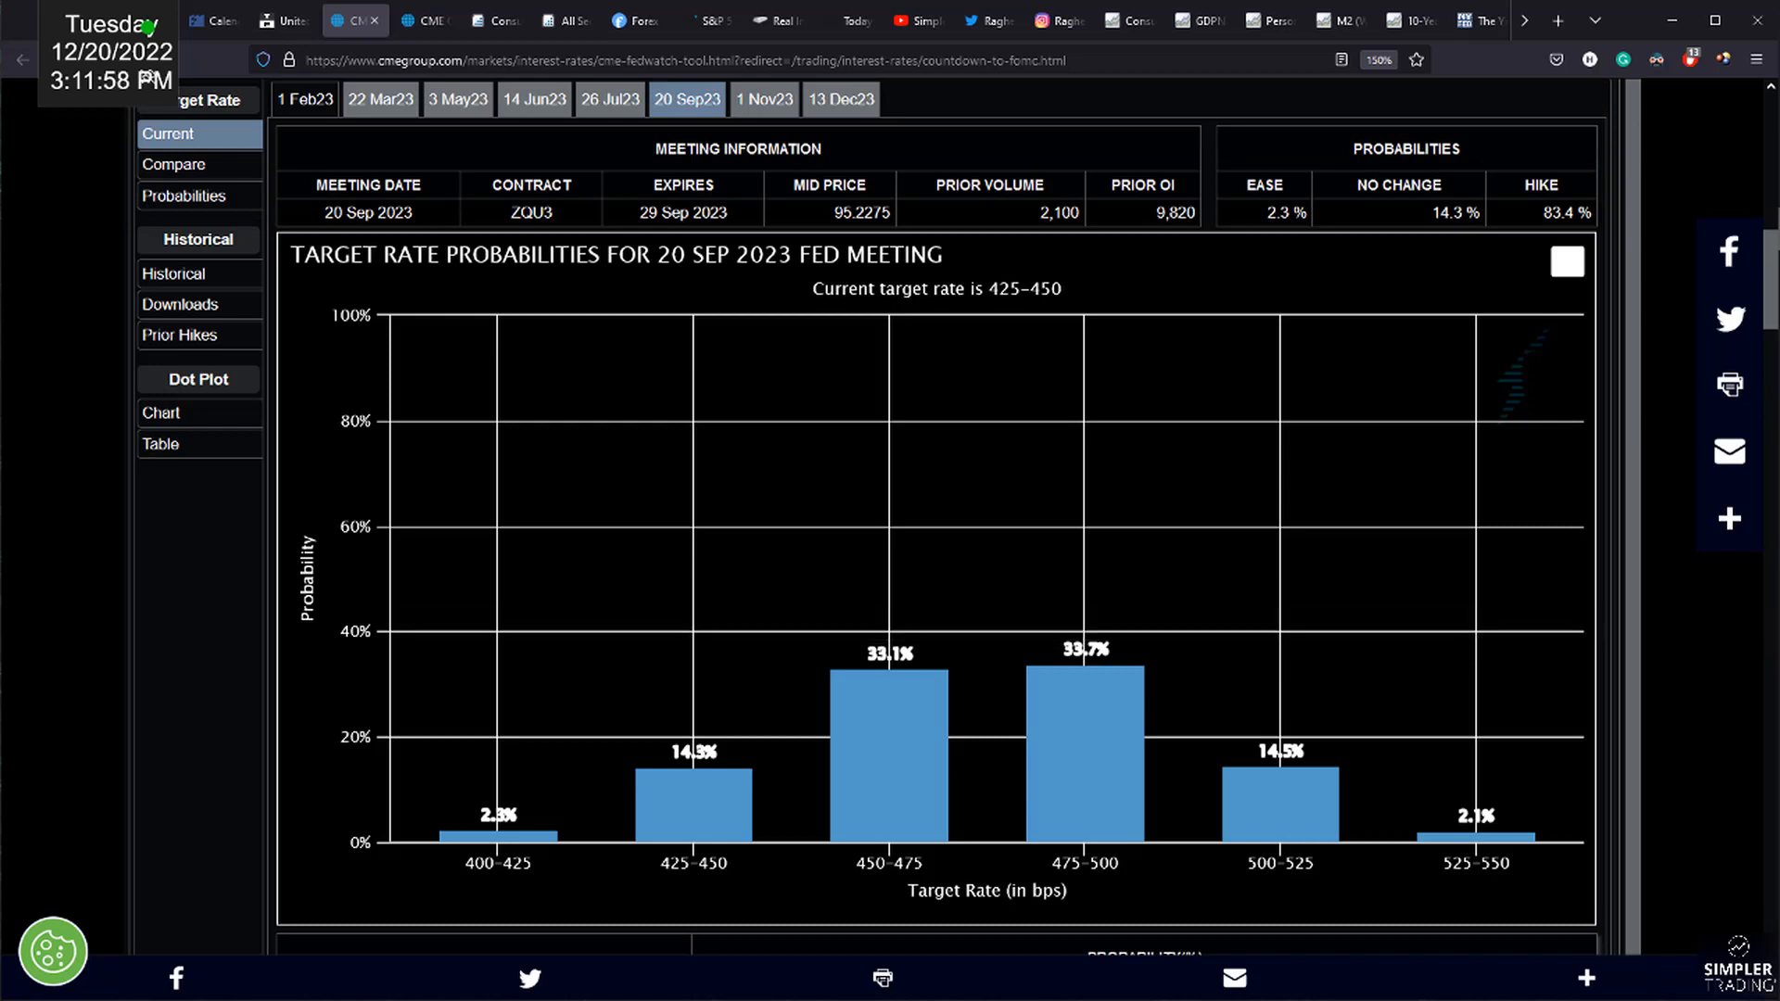
pyautogui.moveTo(1016, 465)
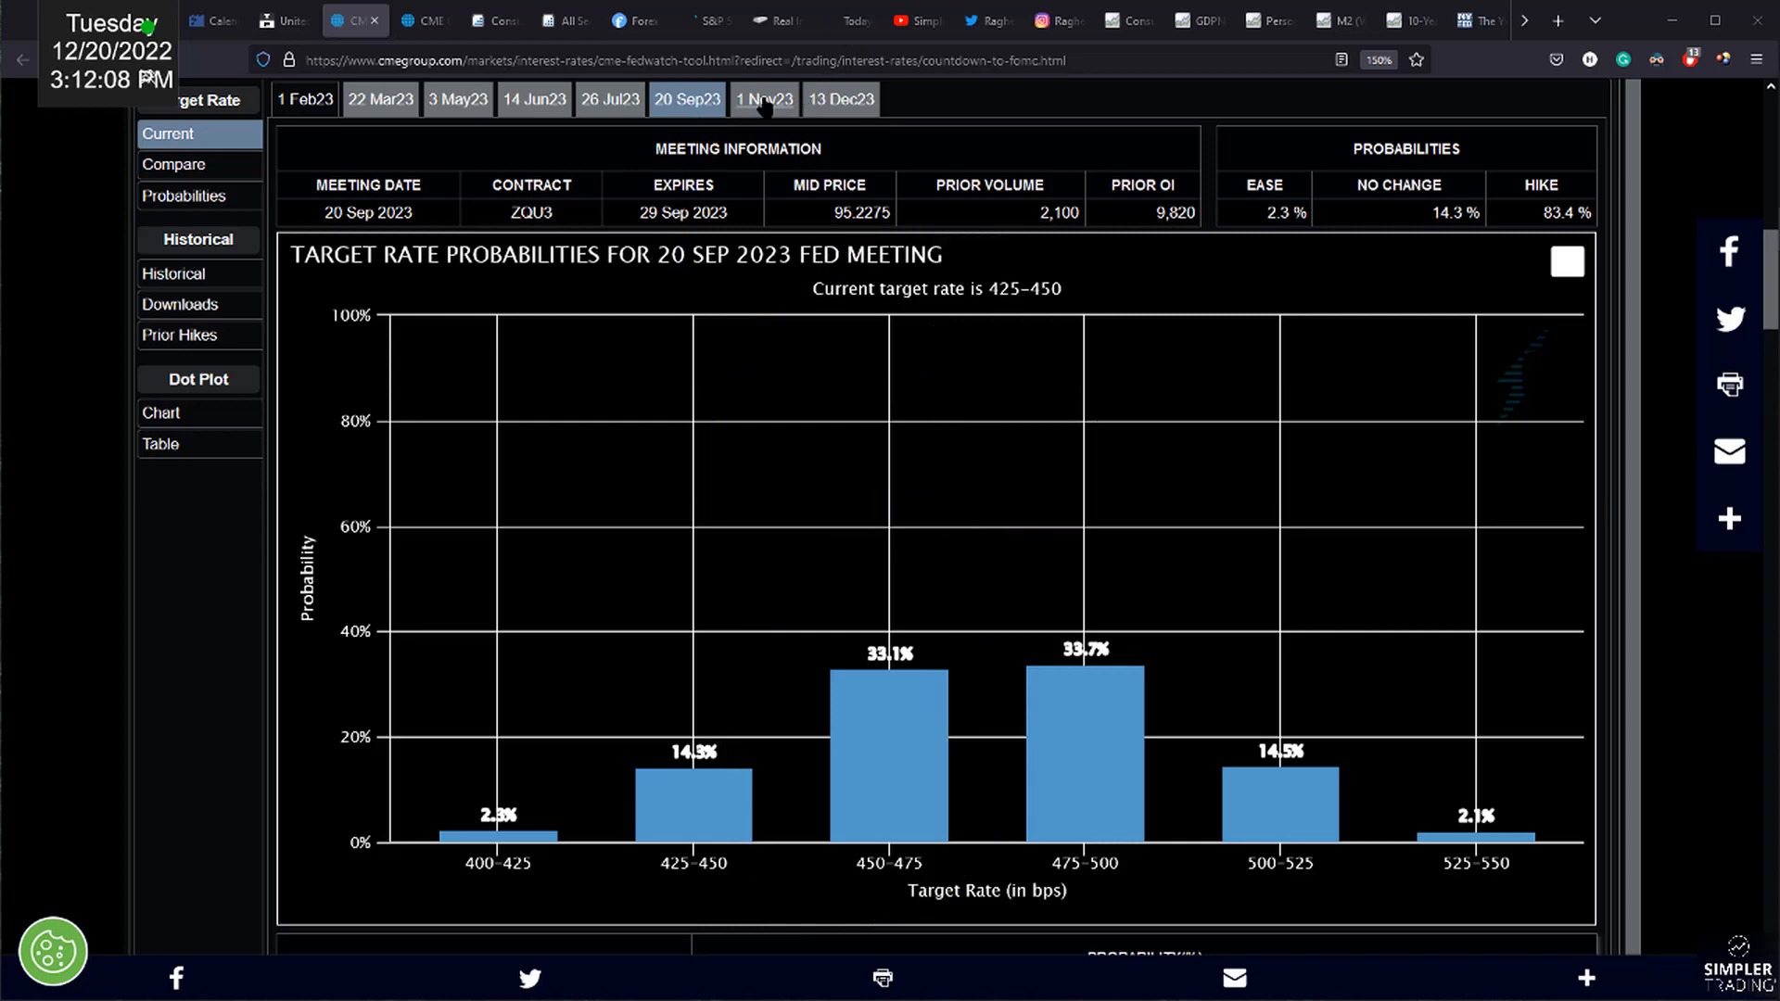
pyautogui.click(762, 99)
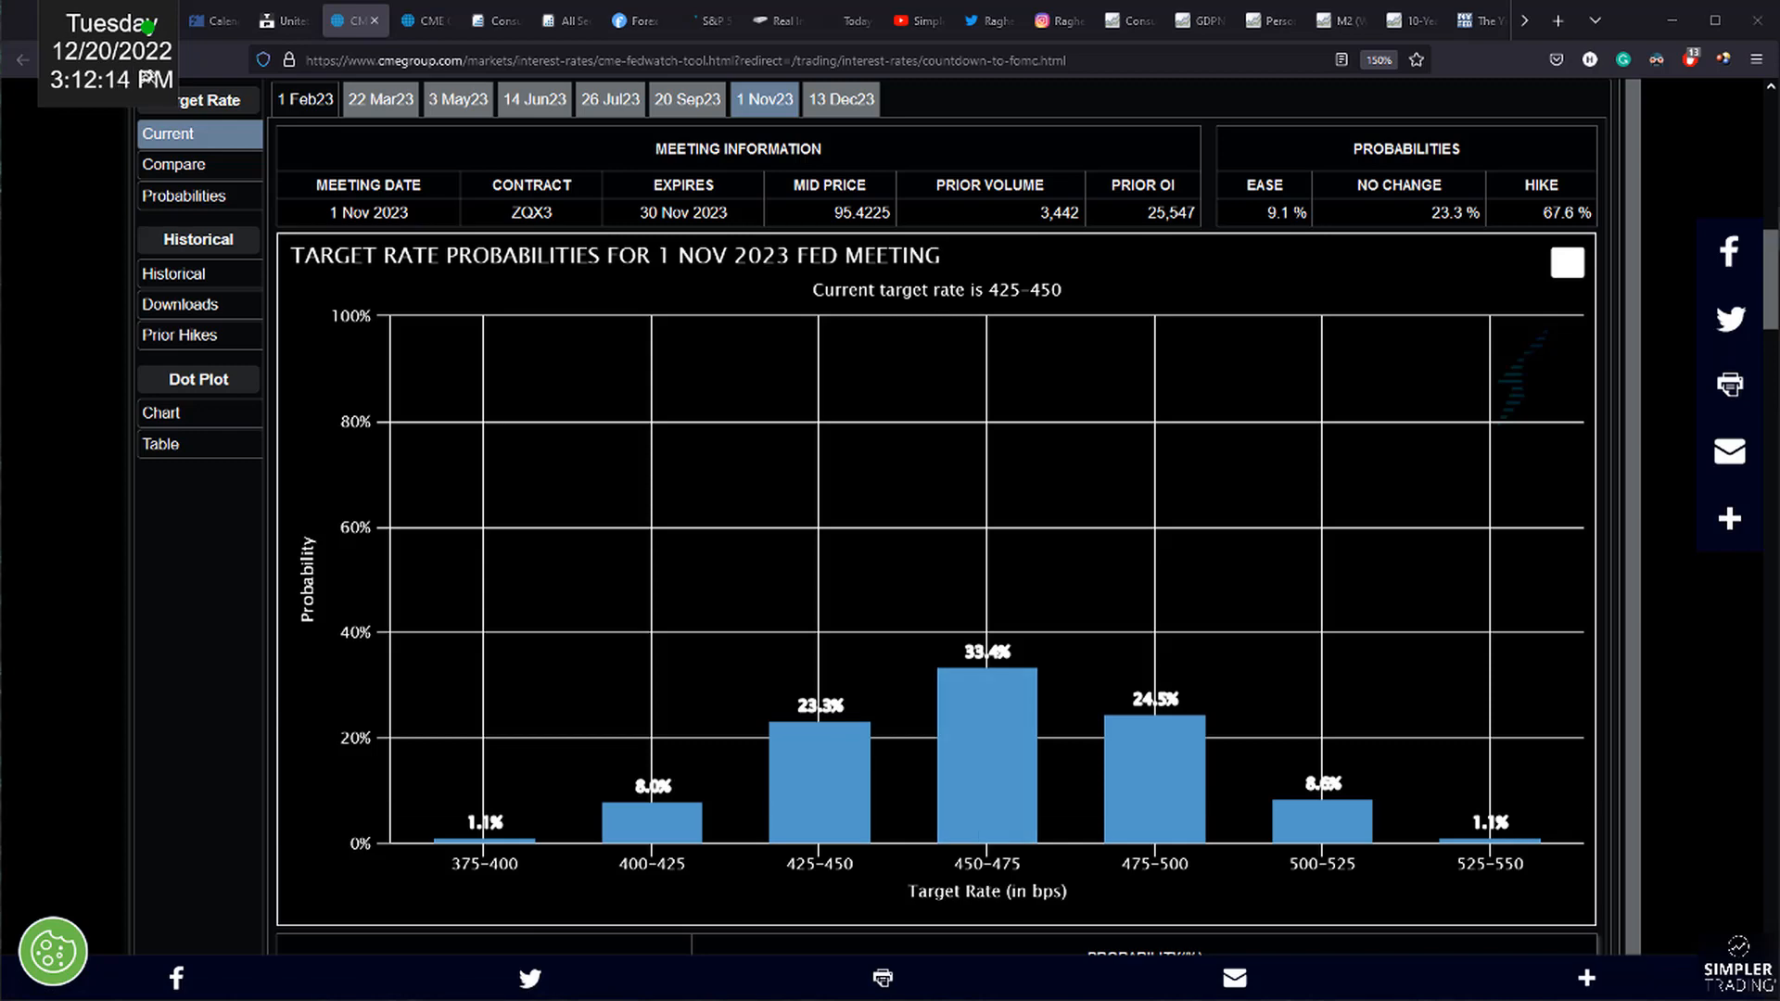
# - Mark the step up from 450-475 and circle 475-500 as a quarter-point hike, then show the 13 Dec 2023 meeting
pyautogui.moveTo(1016, 584); pyautogui.dragTo(1170, 616)
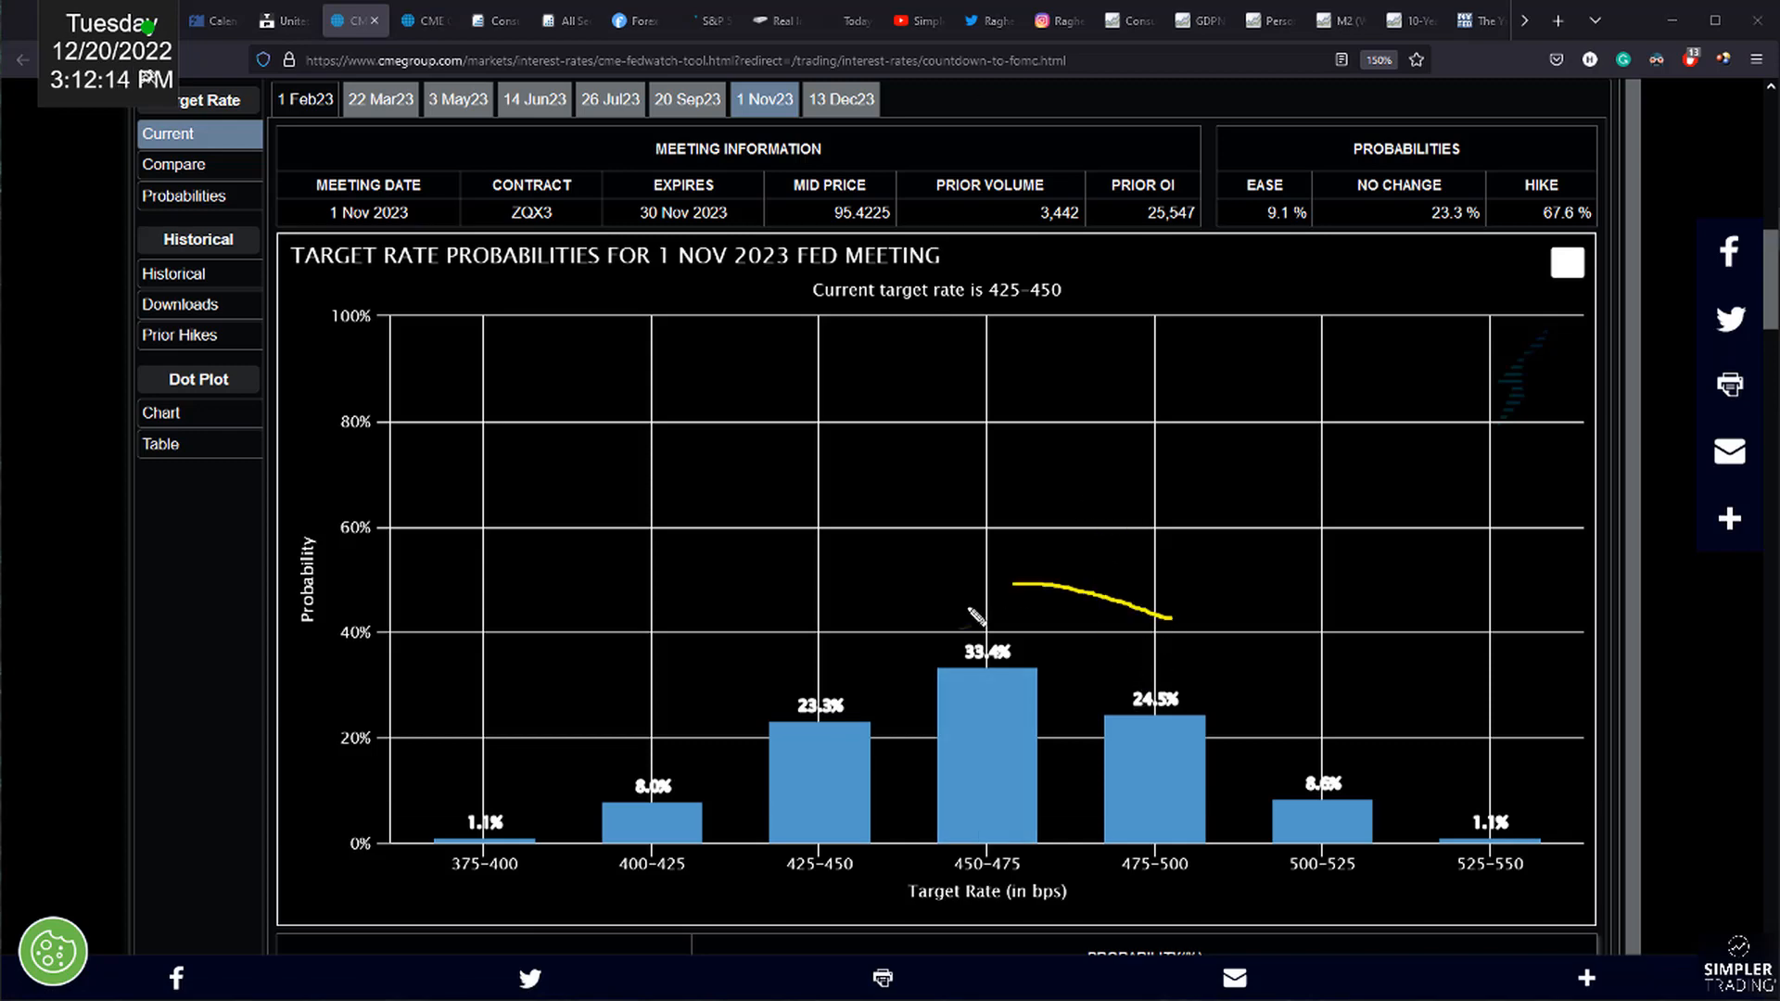
pyautogui.moveTo(969, 408); pyautogui.dragTo(1033, 499)
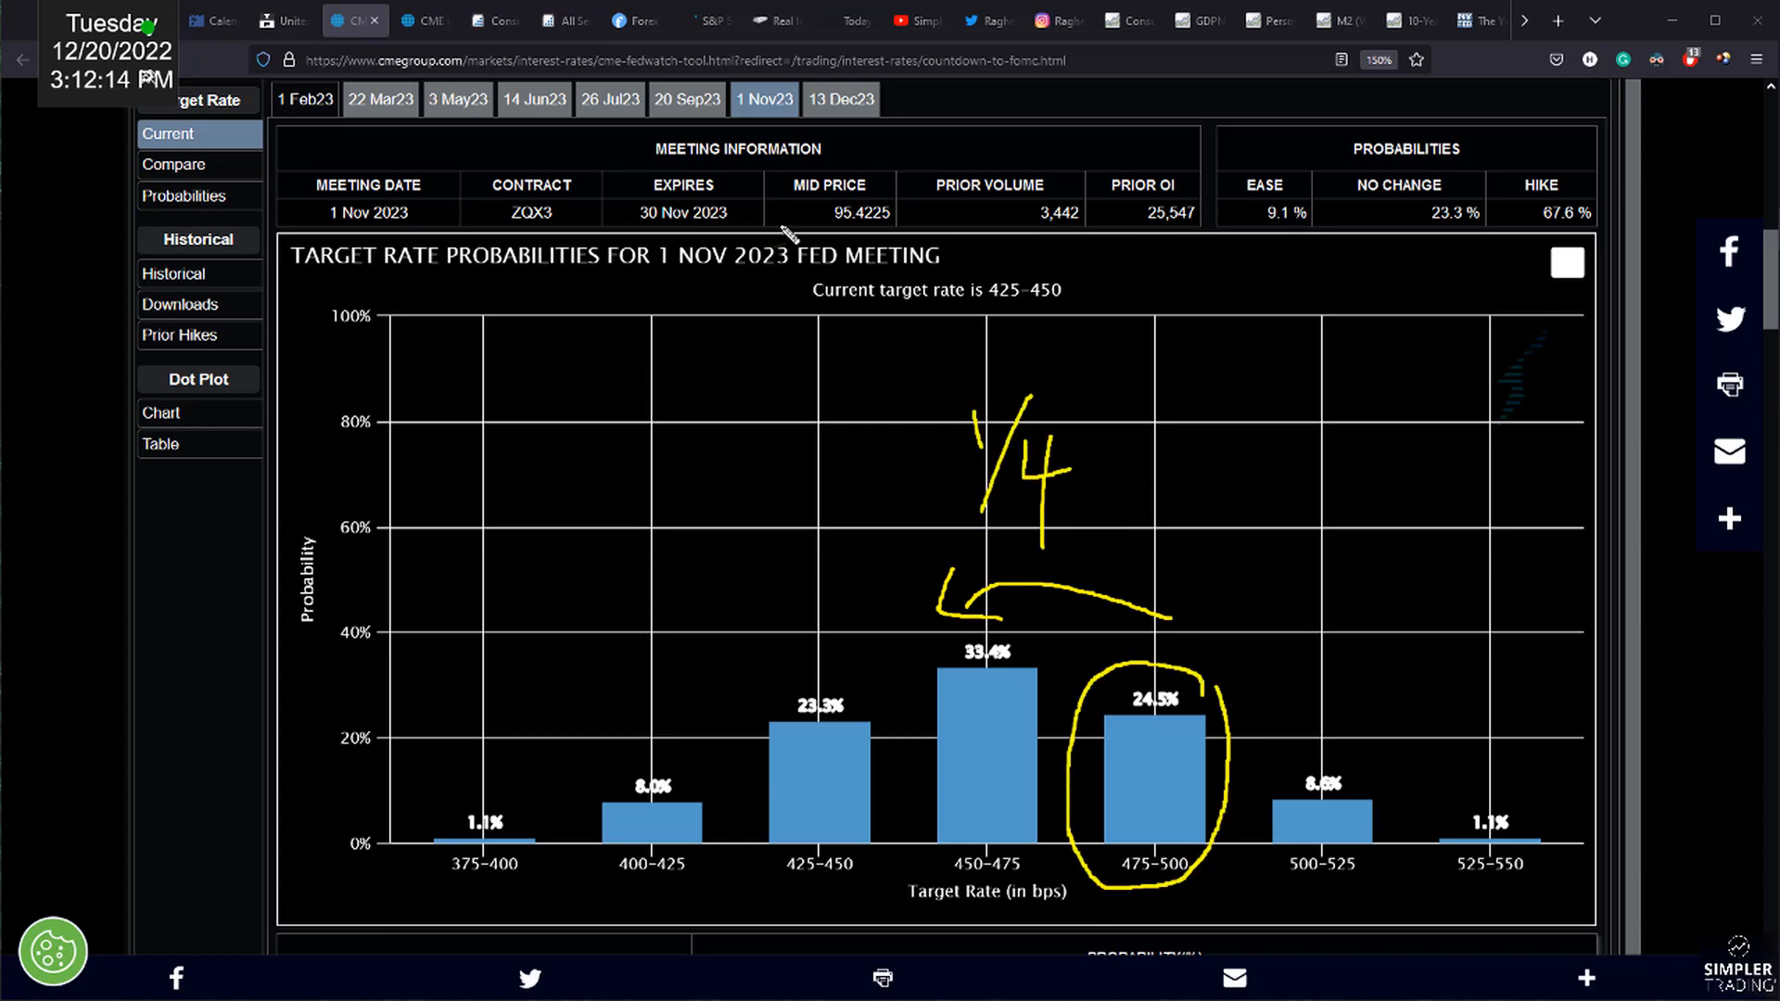
pyautogui.moveTo(619, 134); pyautogui.dragTo(806, 134)
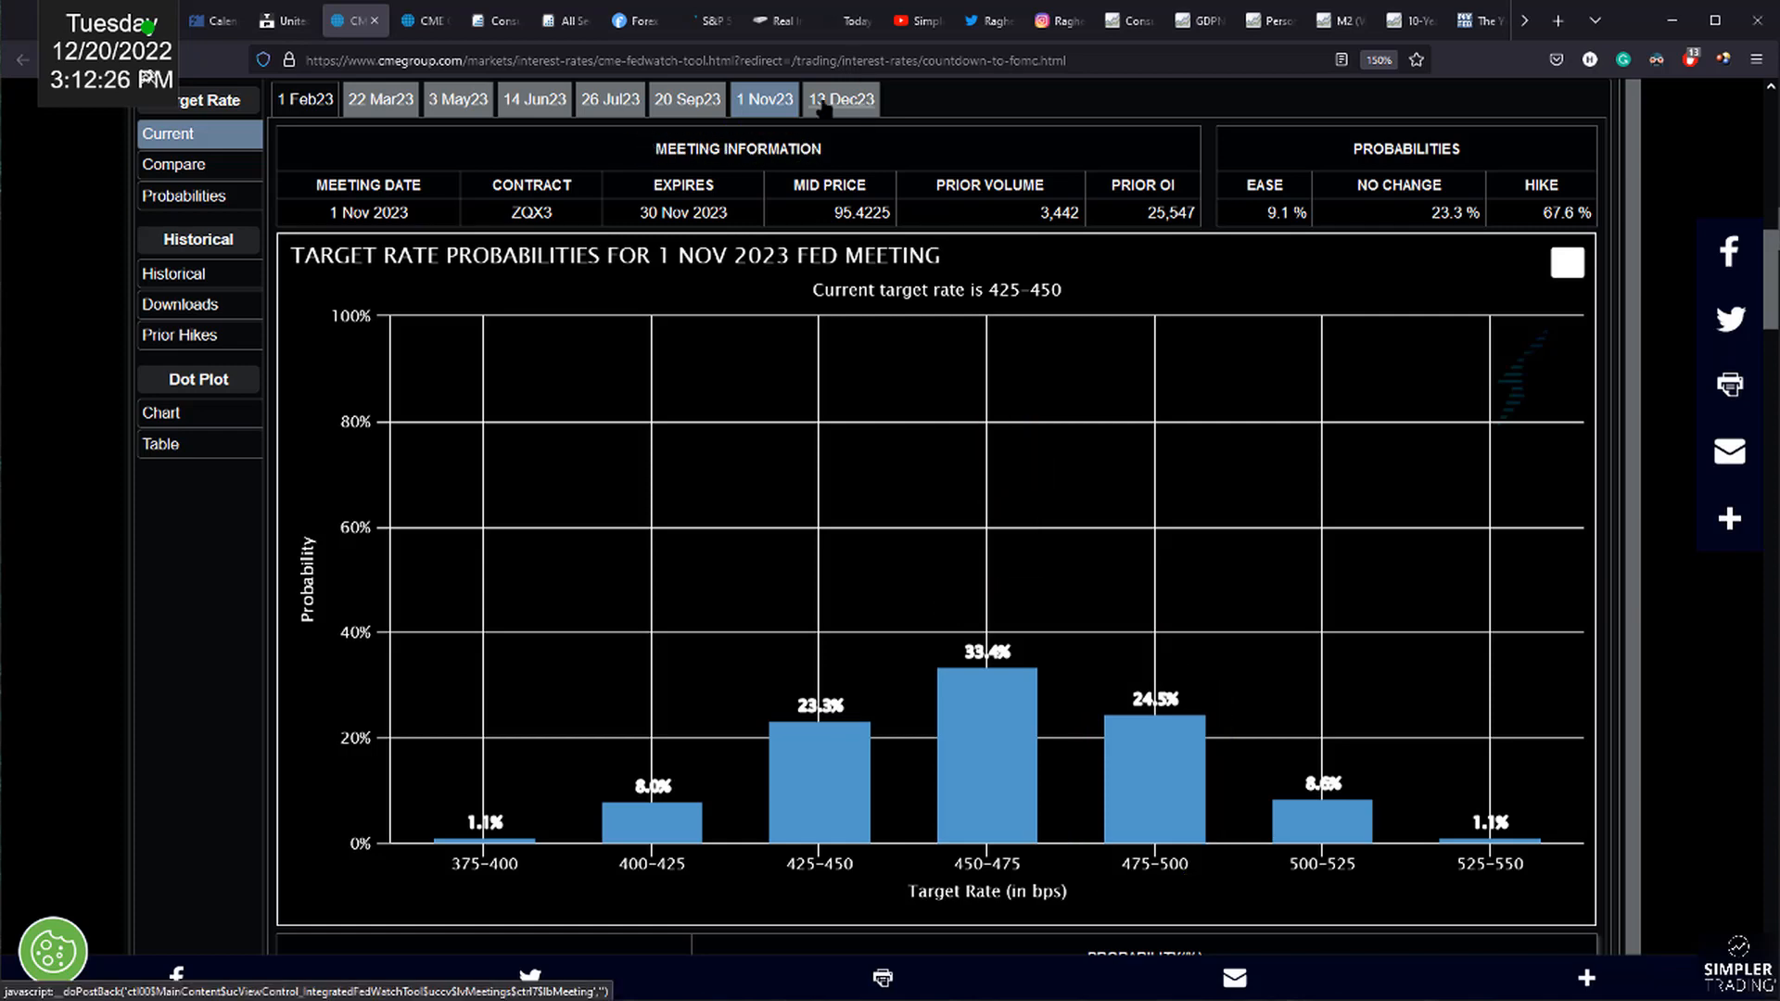
pyautogui.click(840, 98)
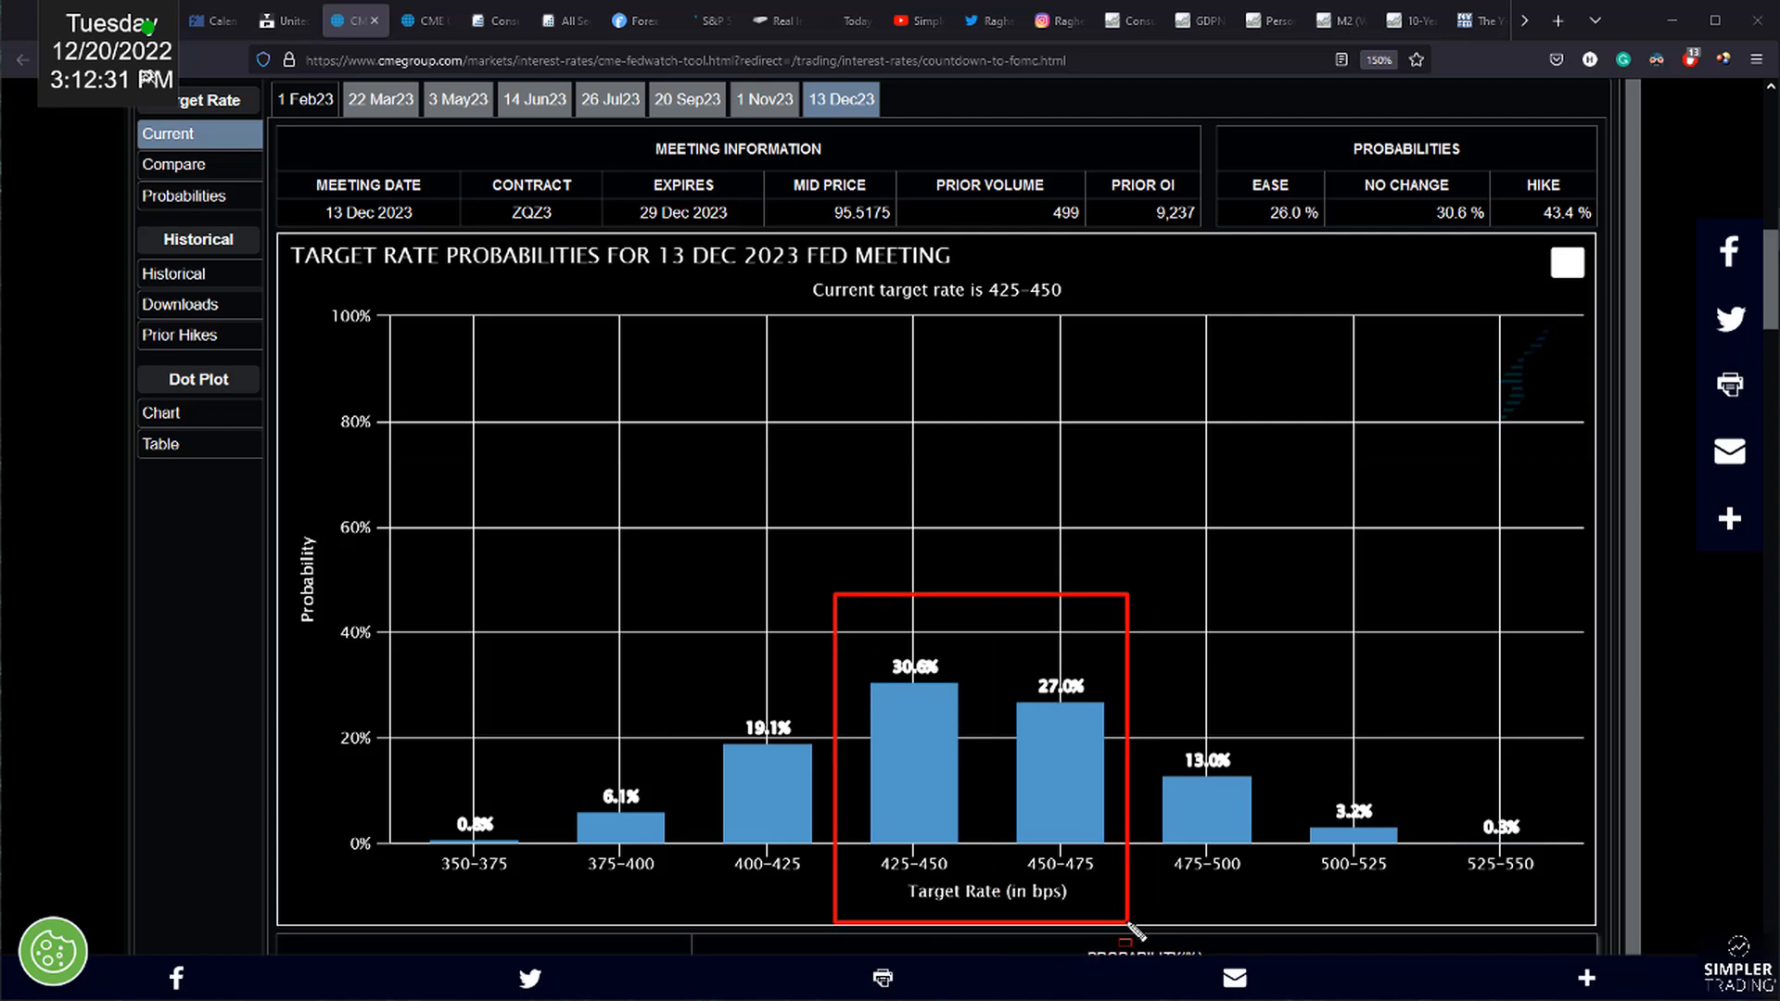
pyautogui.moveTo(915, 573); pyautogui.dragTo(1118, 330)
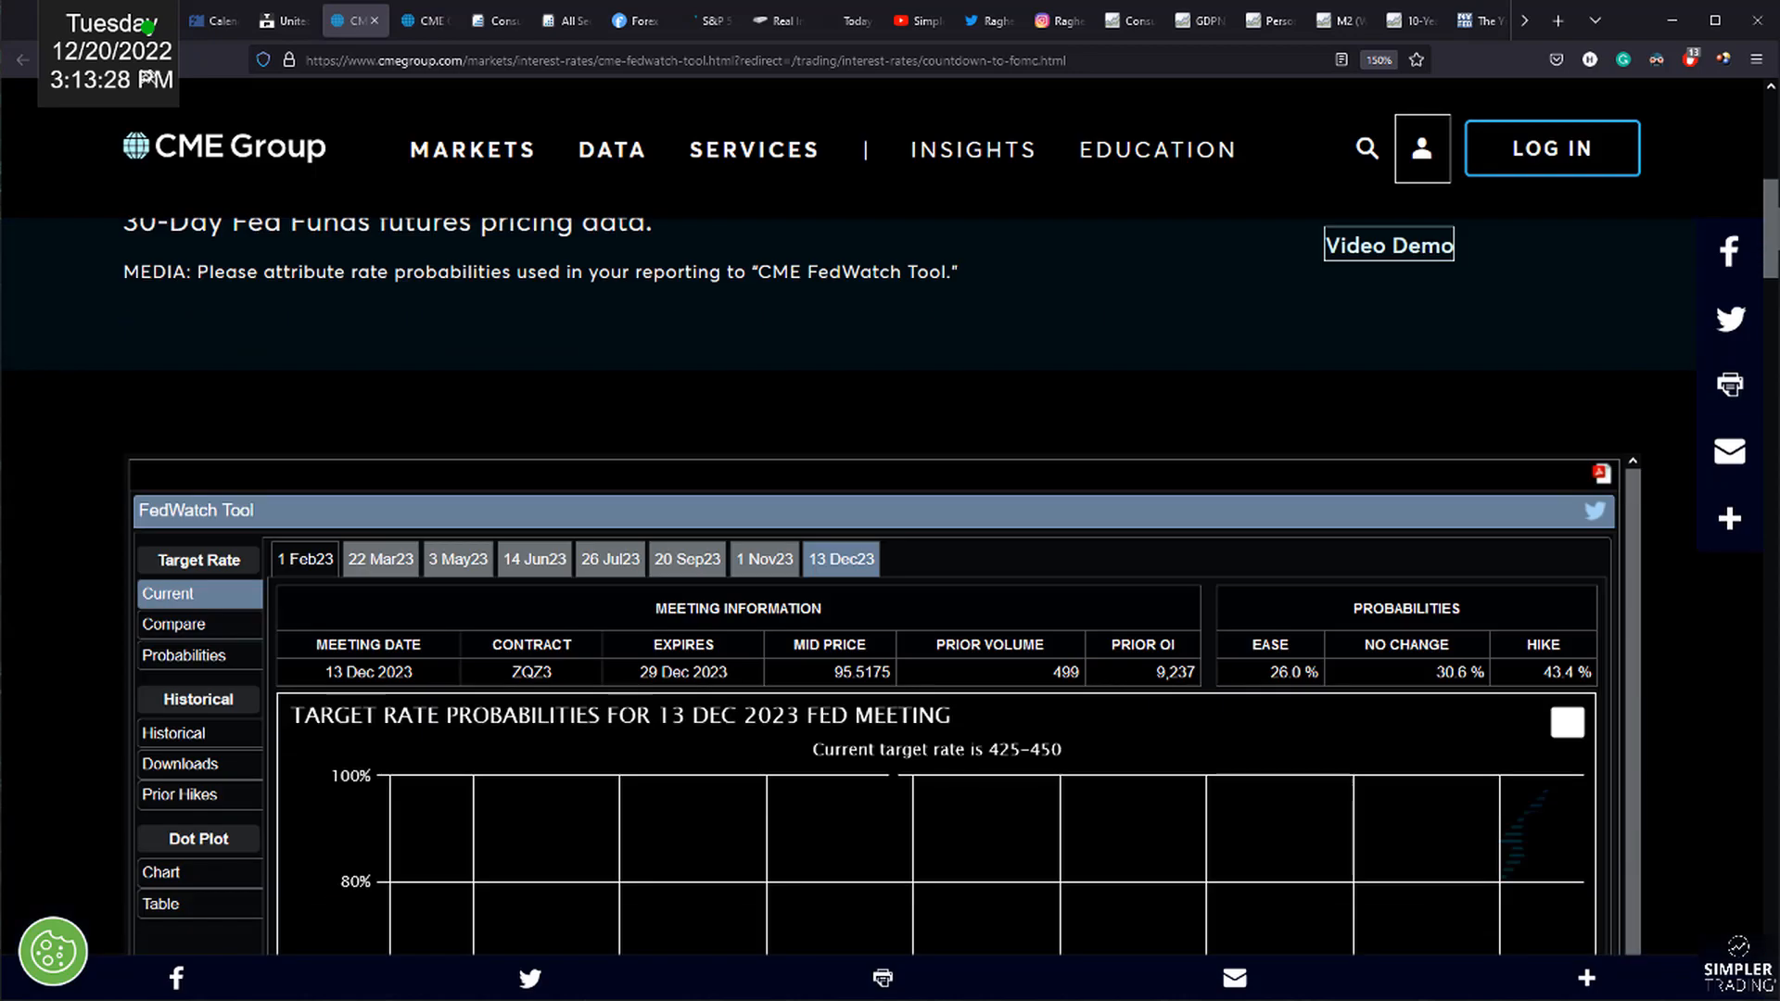
pyautogui.scroll(-3)
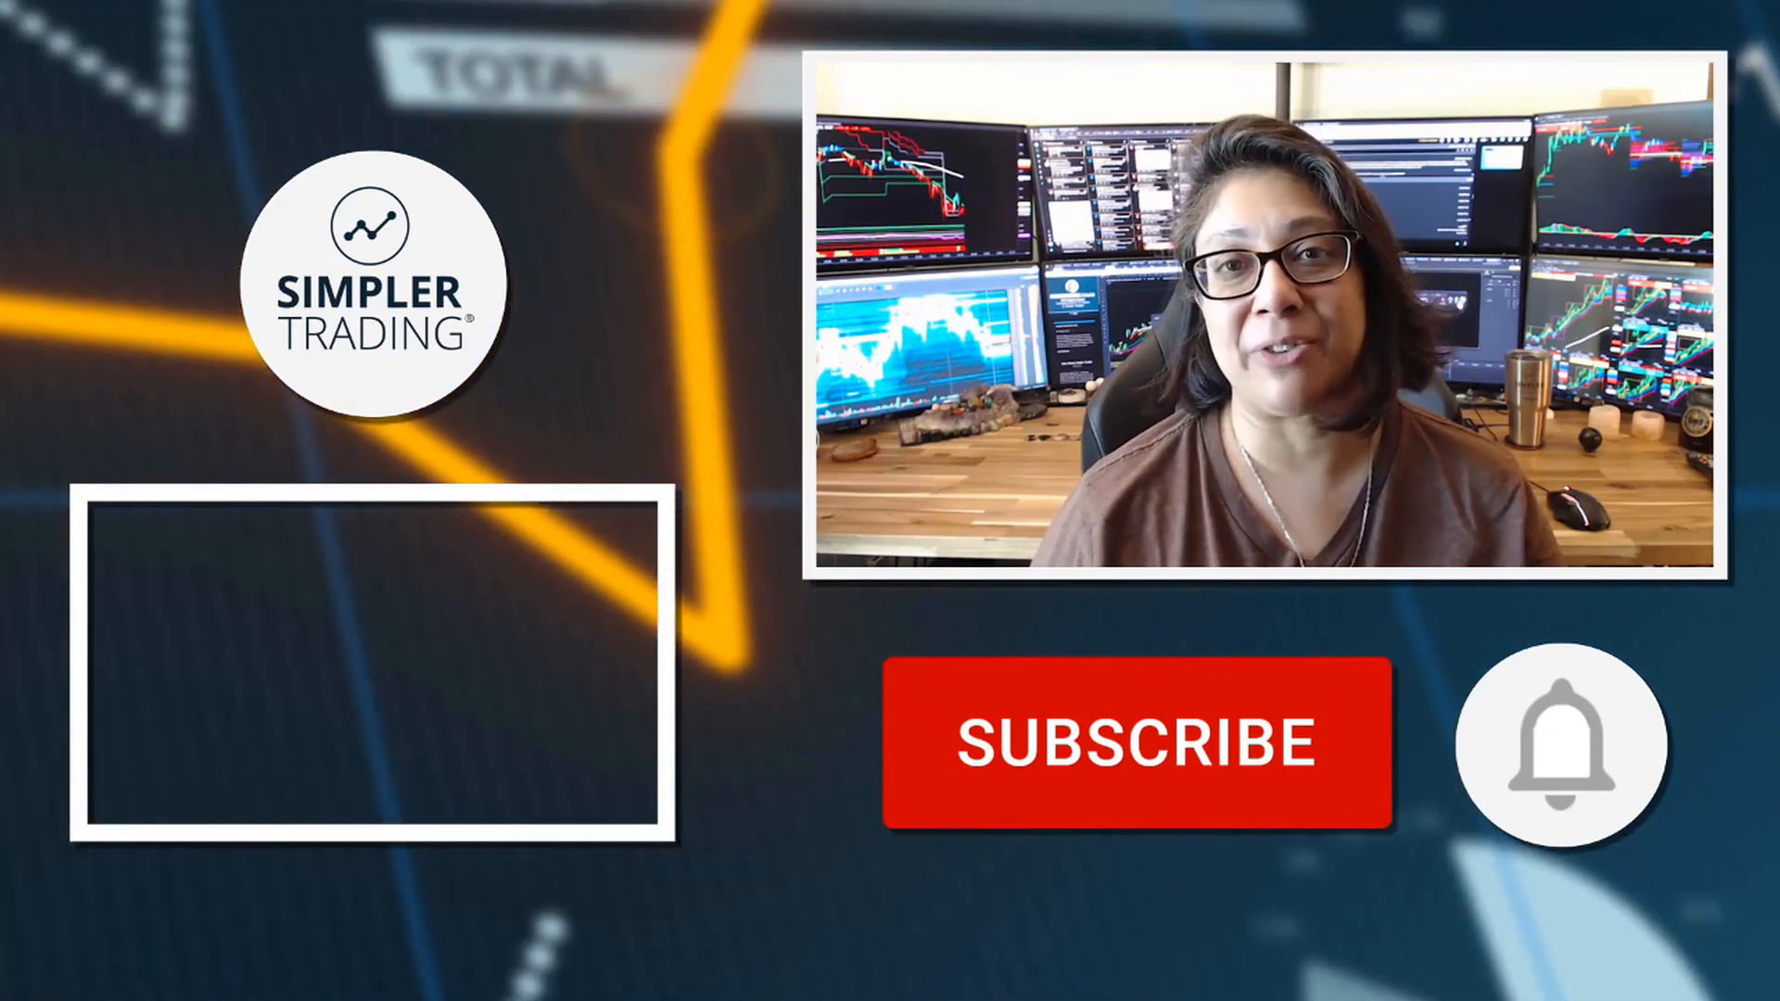
pyautogui.click(1138, 744)
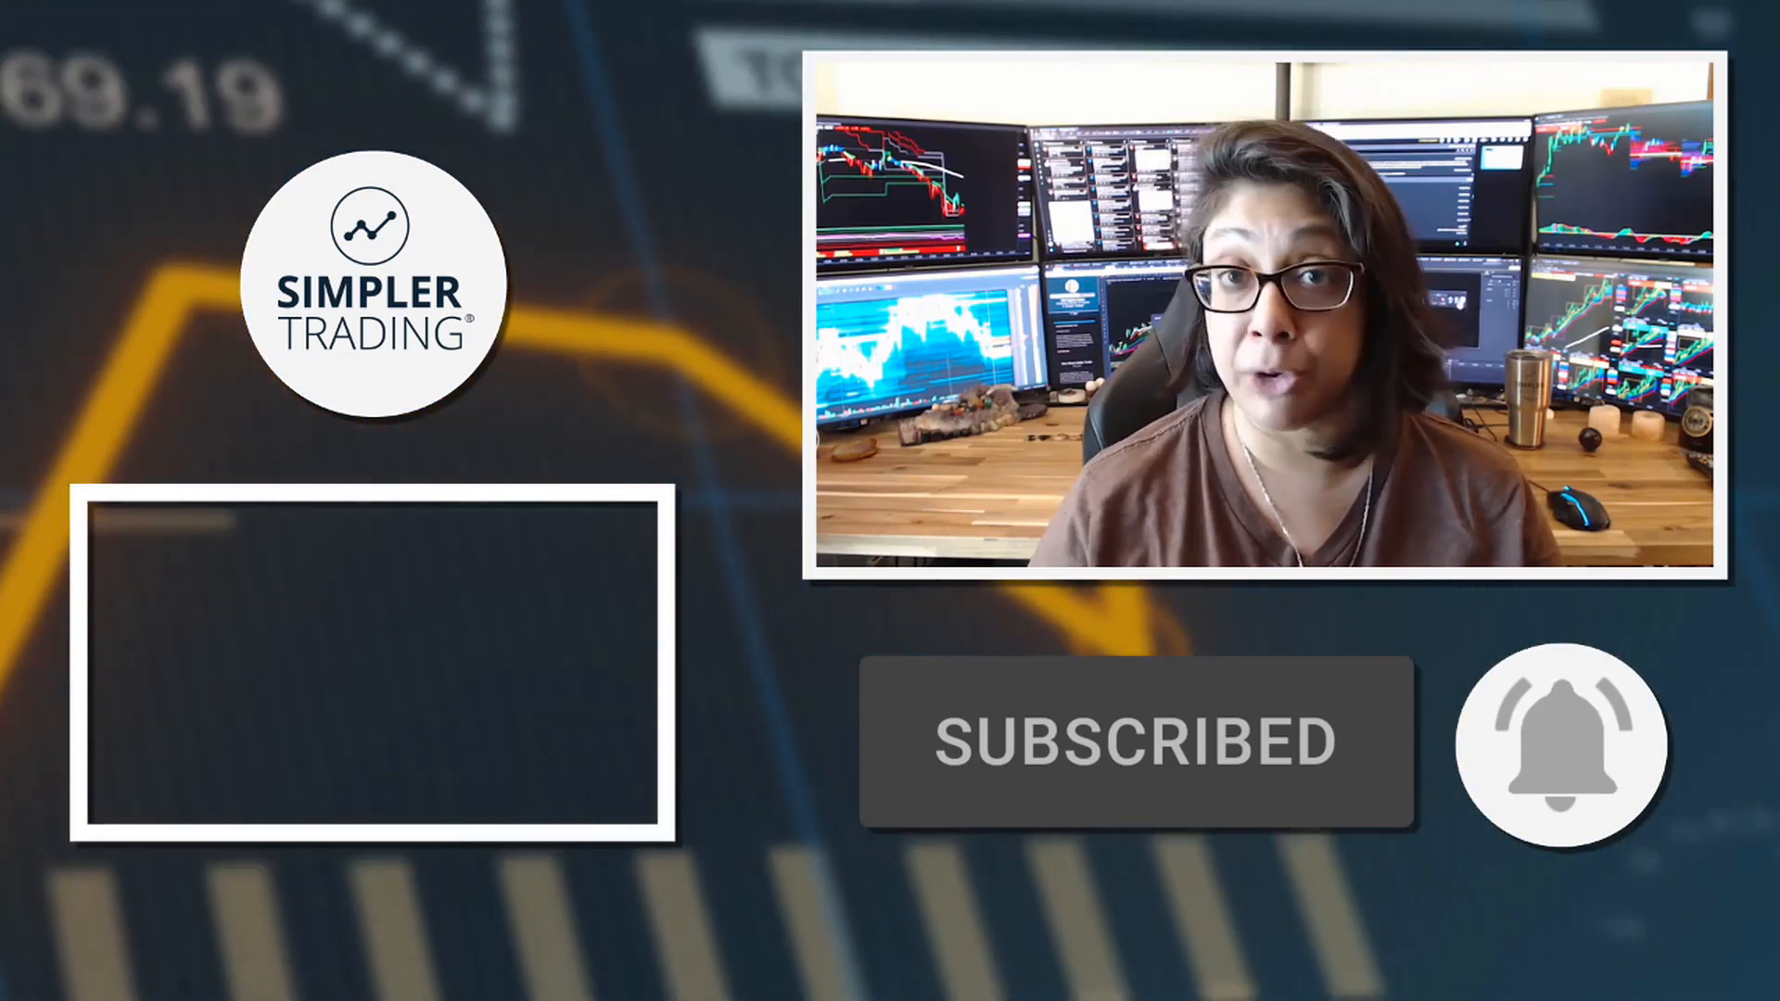